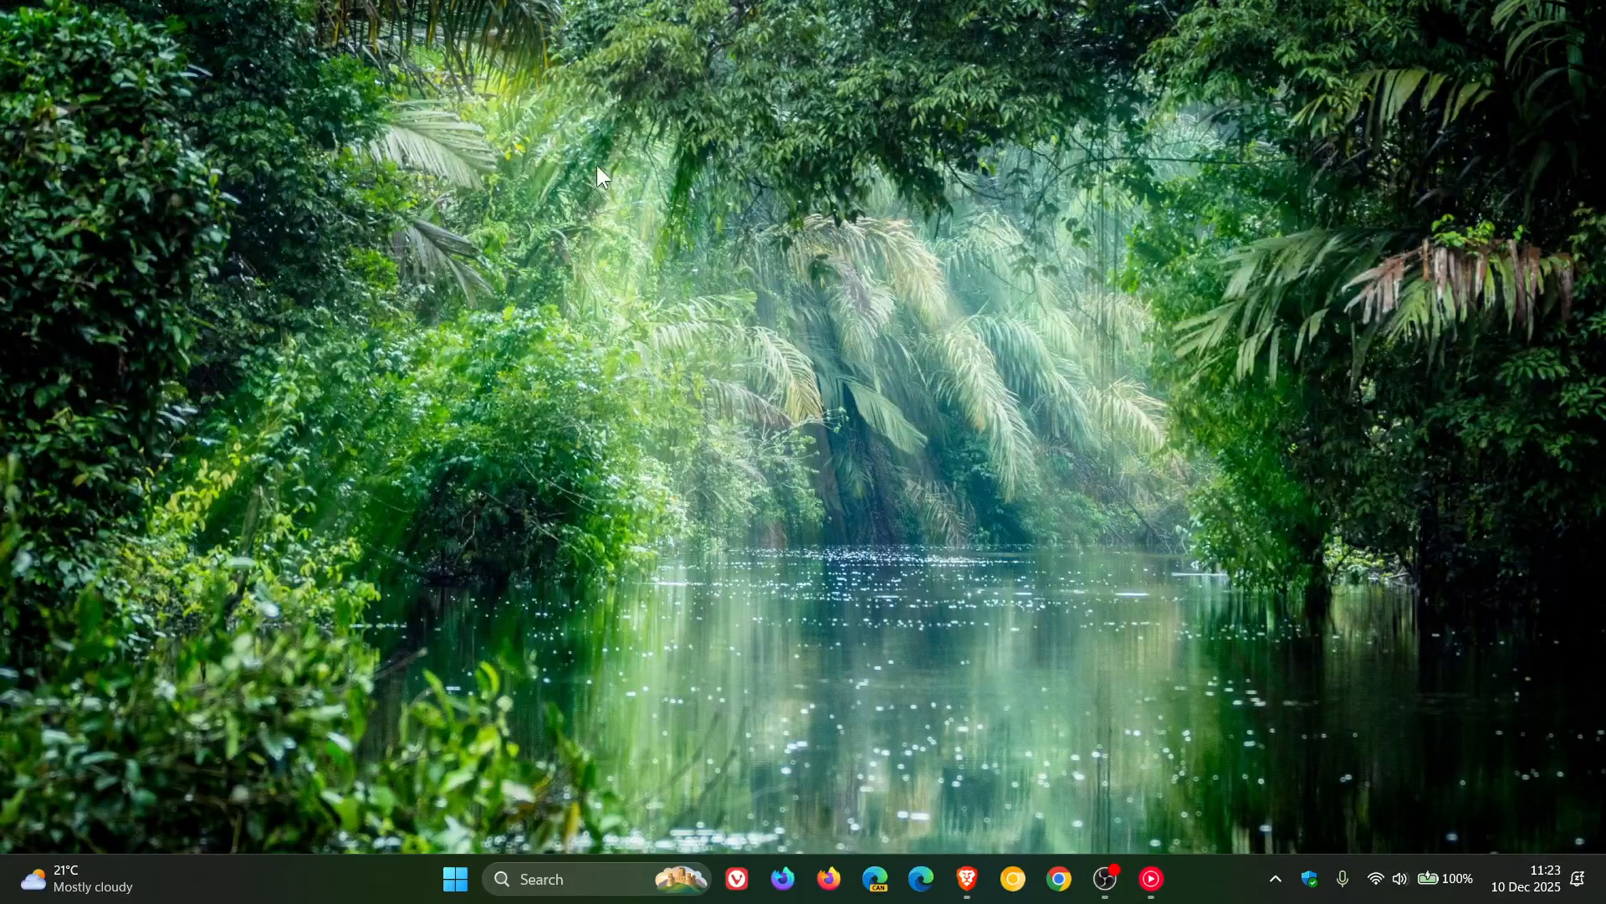
mouse_move(1081, 524)
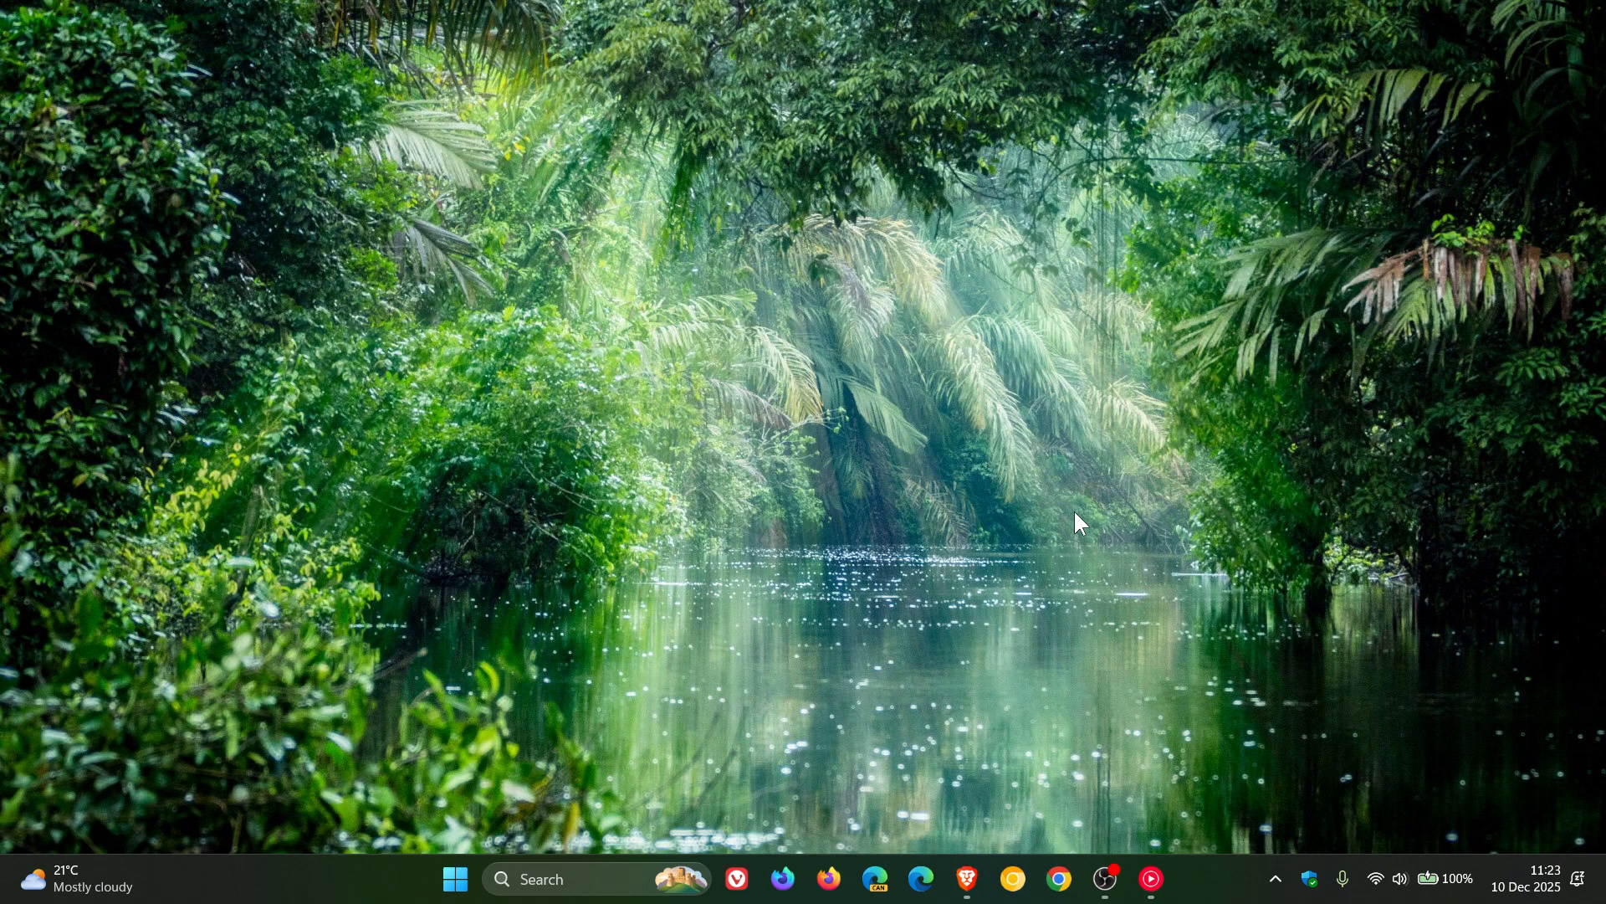
mouse_move(1096, 437)
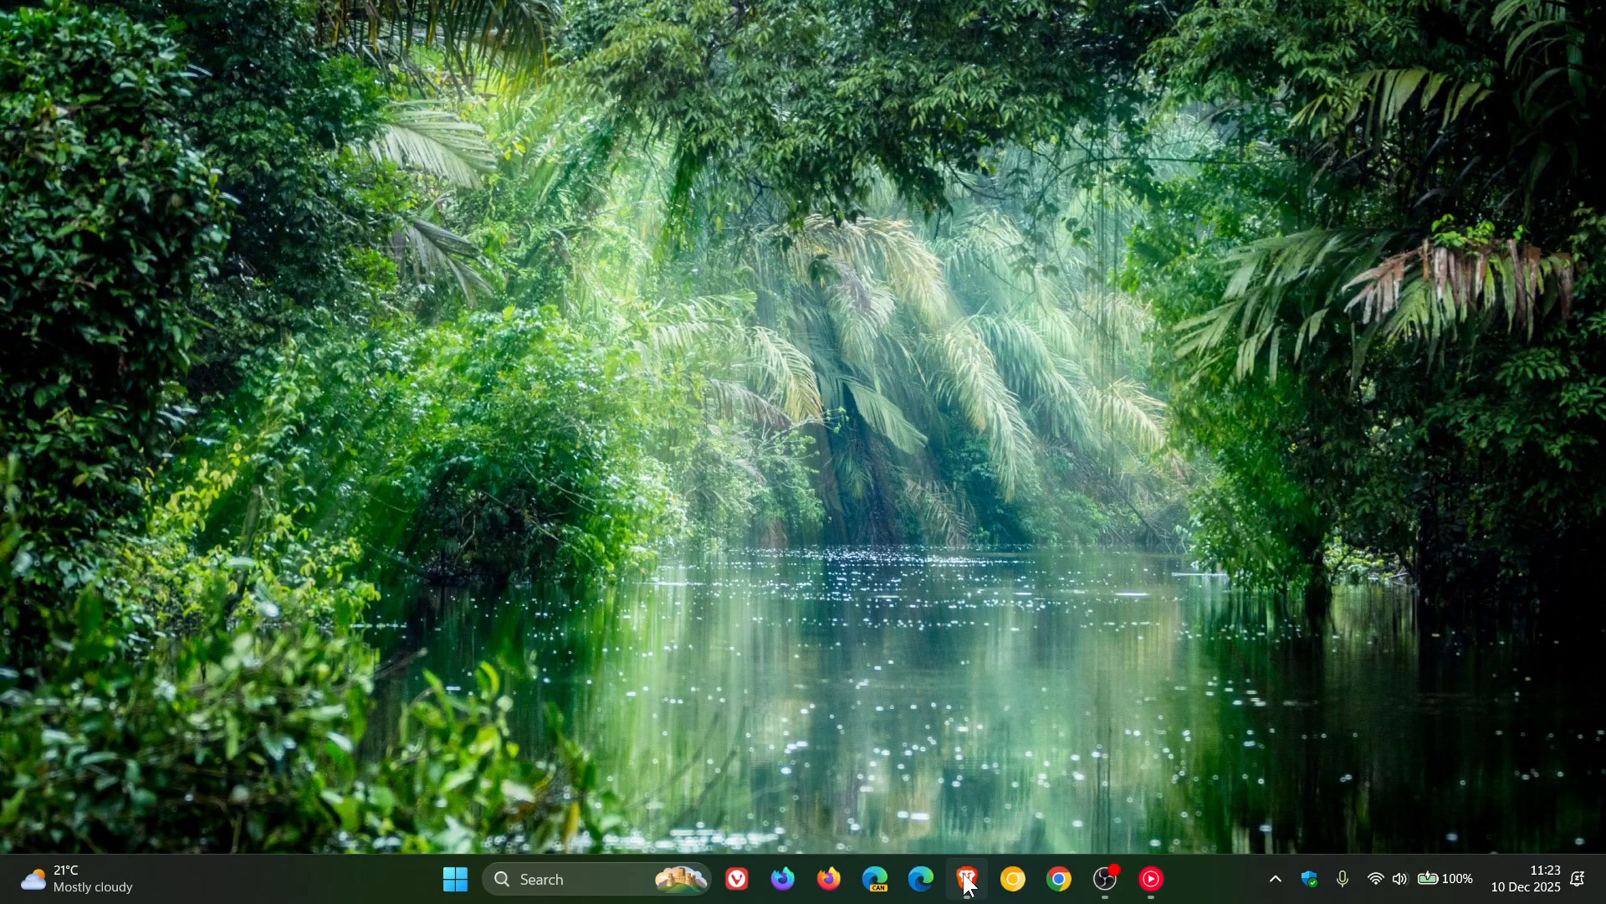
Step: Review the Wi-Fi 24.0.2 driver download section, check the Bluetooth 24.0.1 page, and return to Wi-Fi
left_click(964, 878)
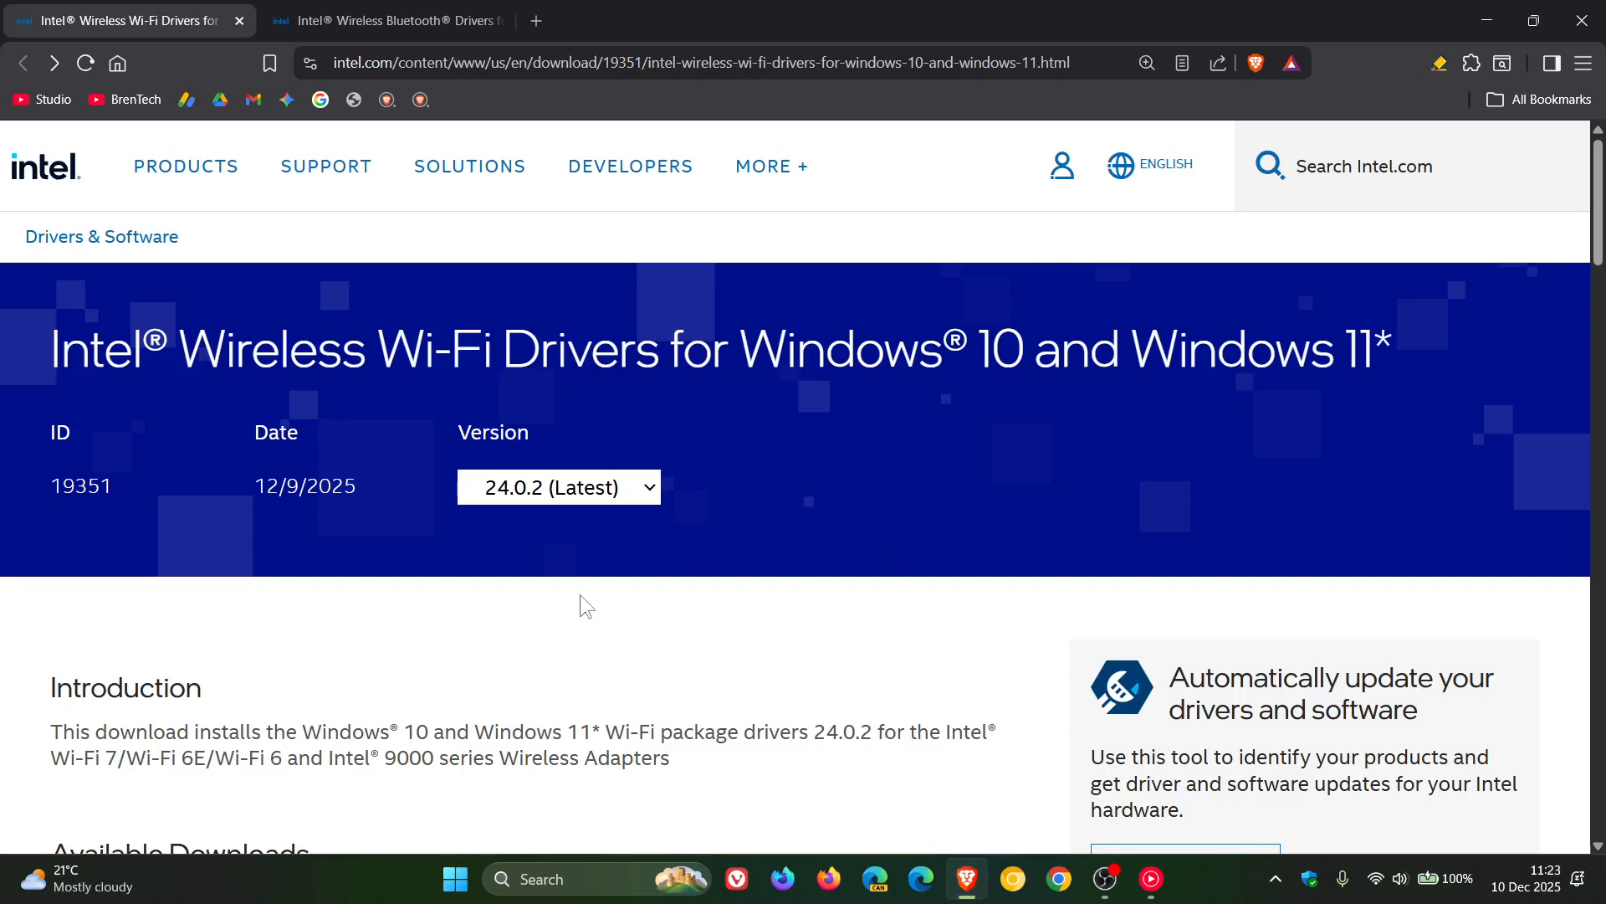
mouse_move(520, 536)
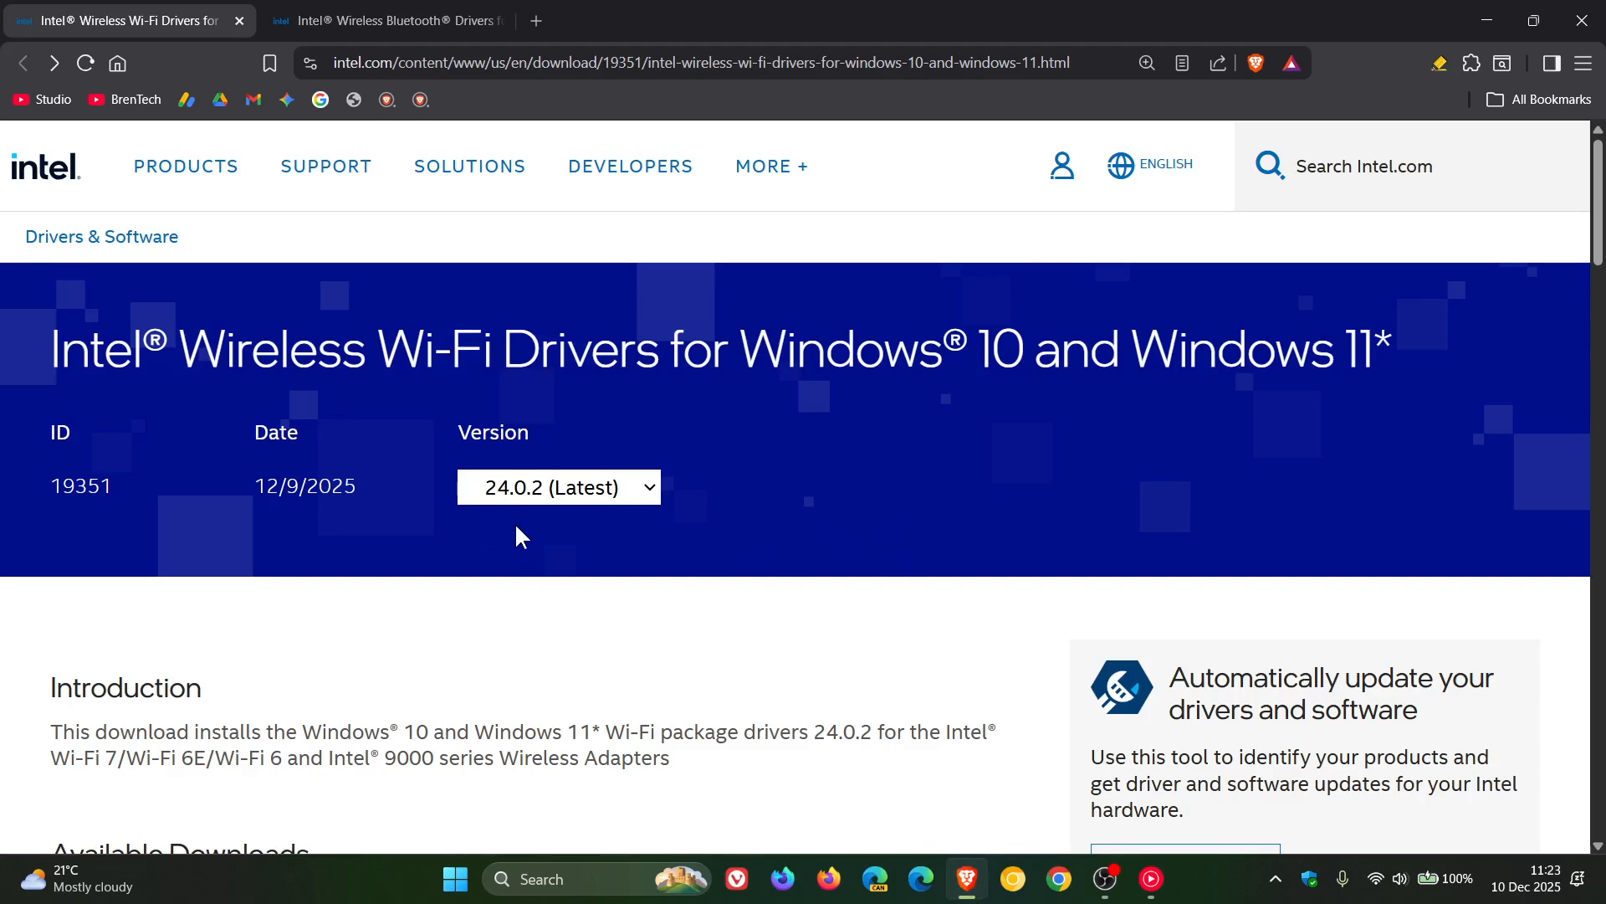
scroll("down", 3)
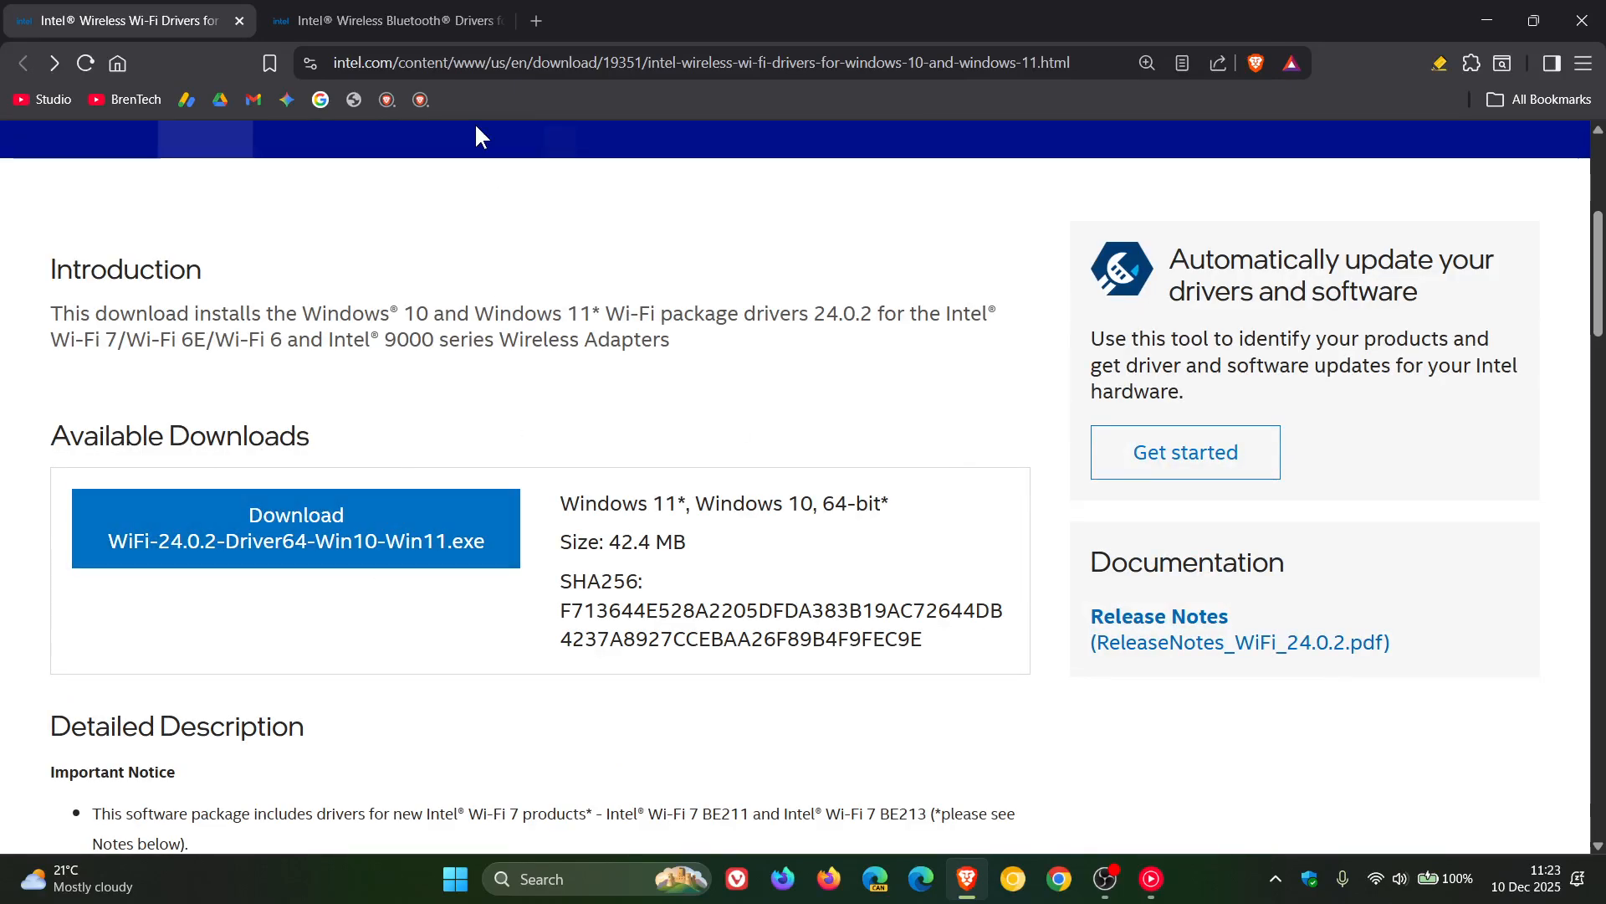
left_click(385, 20)
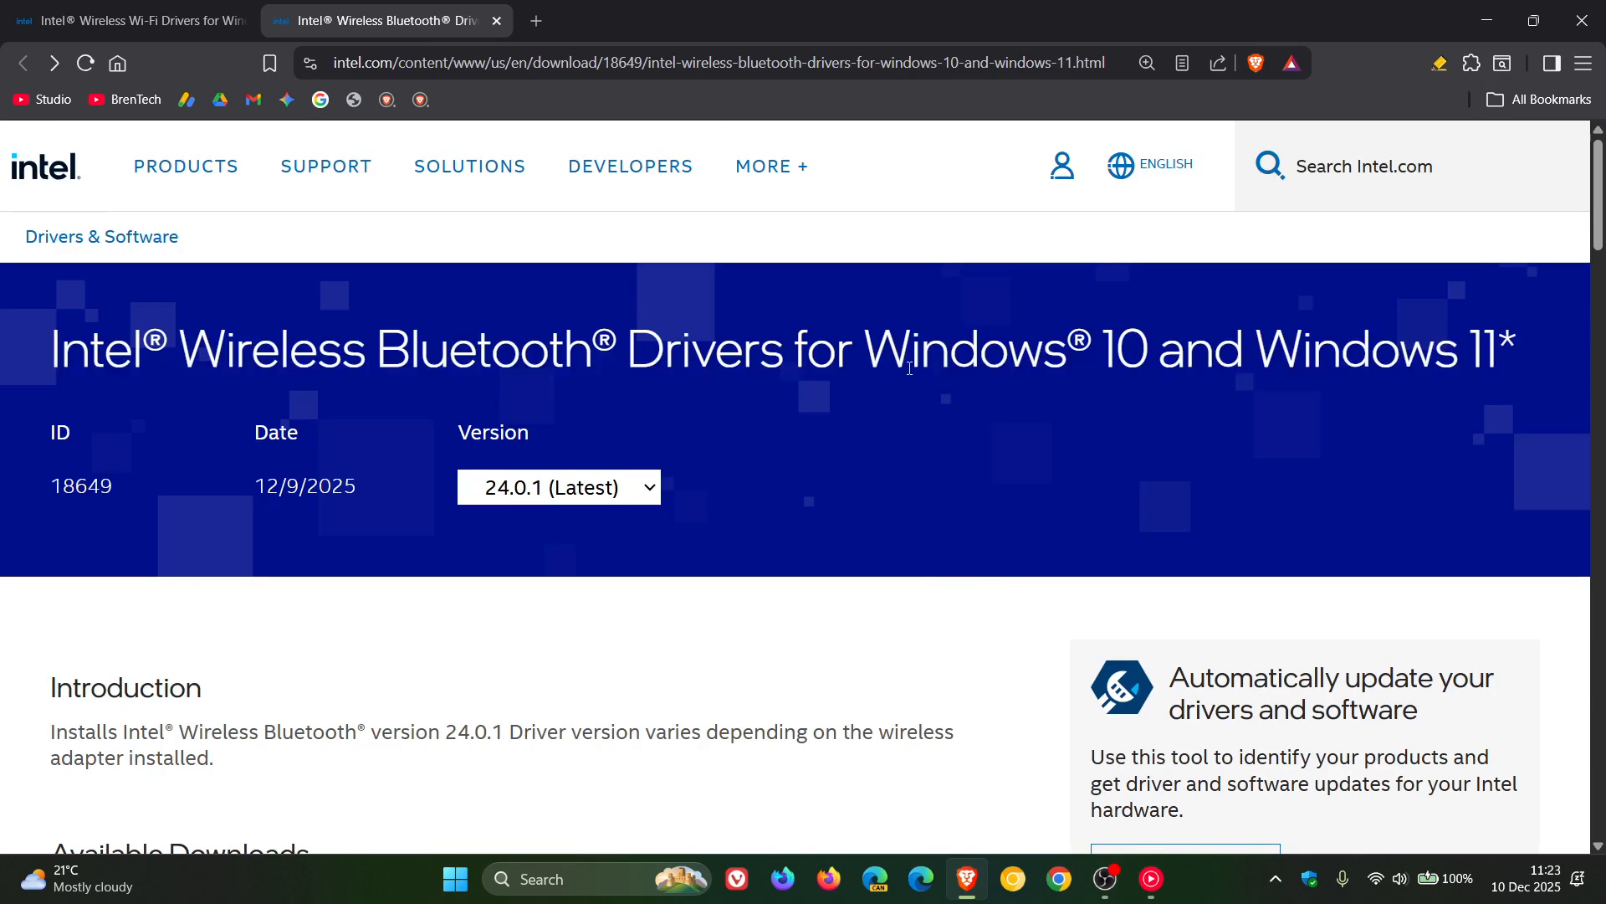
mouse_move(509, 536)
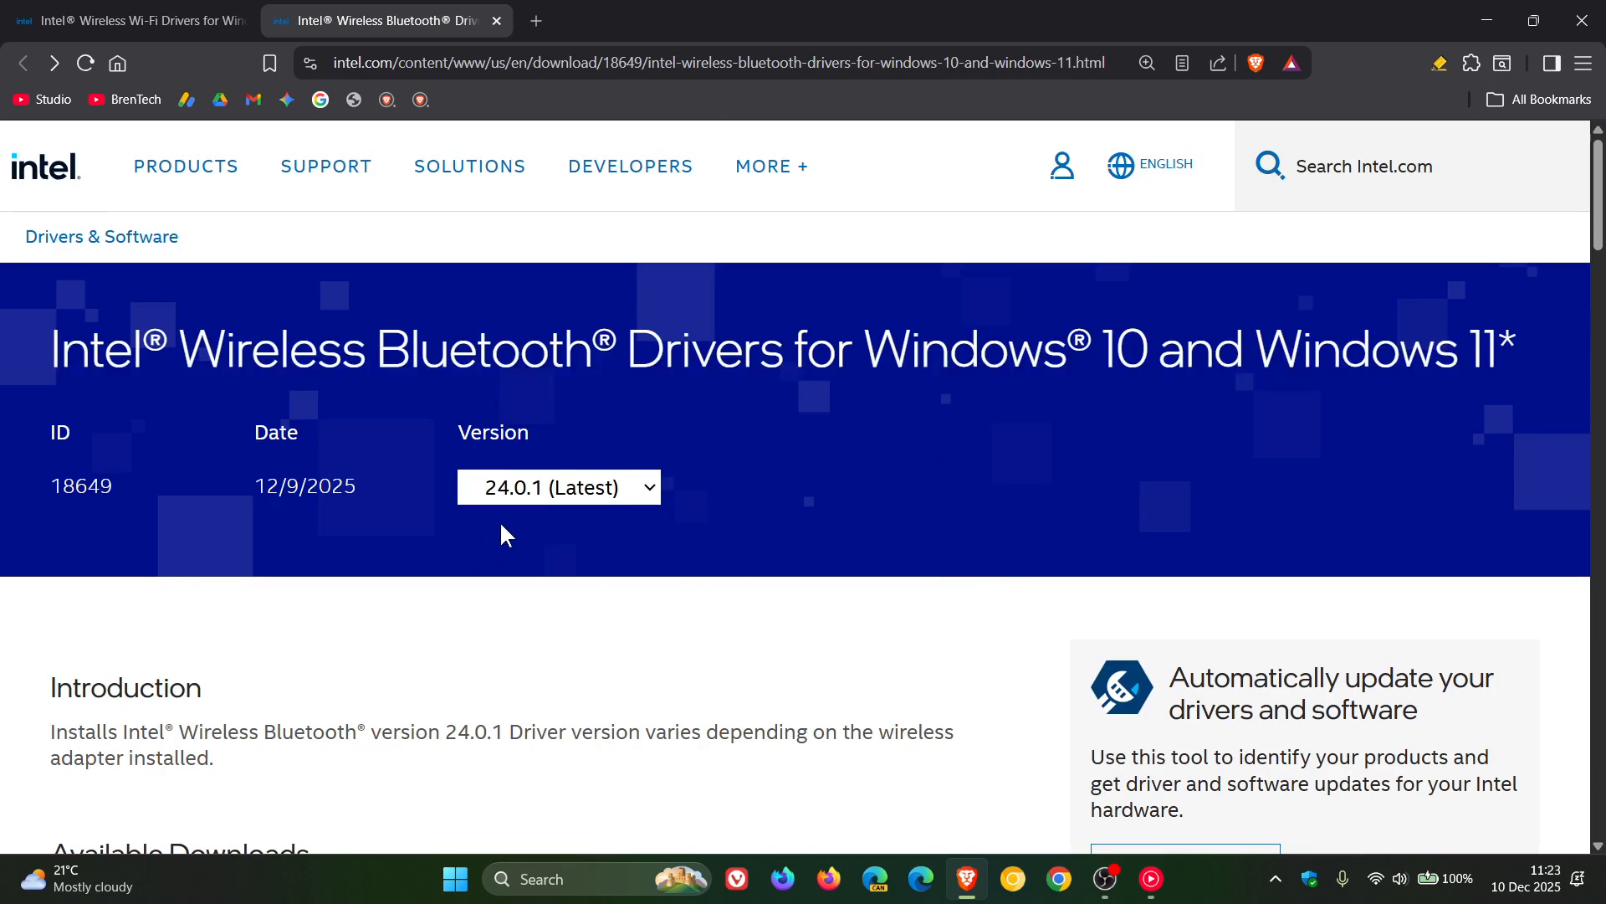
mouse_move(875, 463)
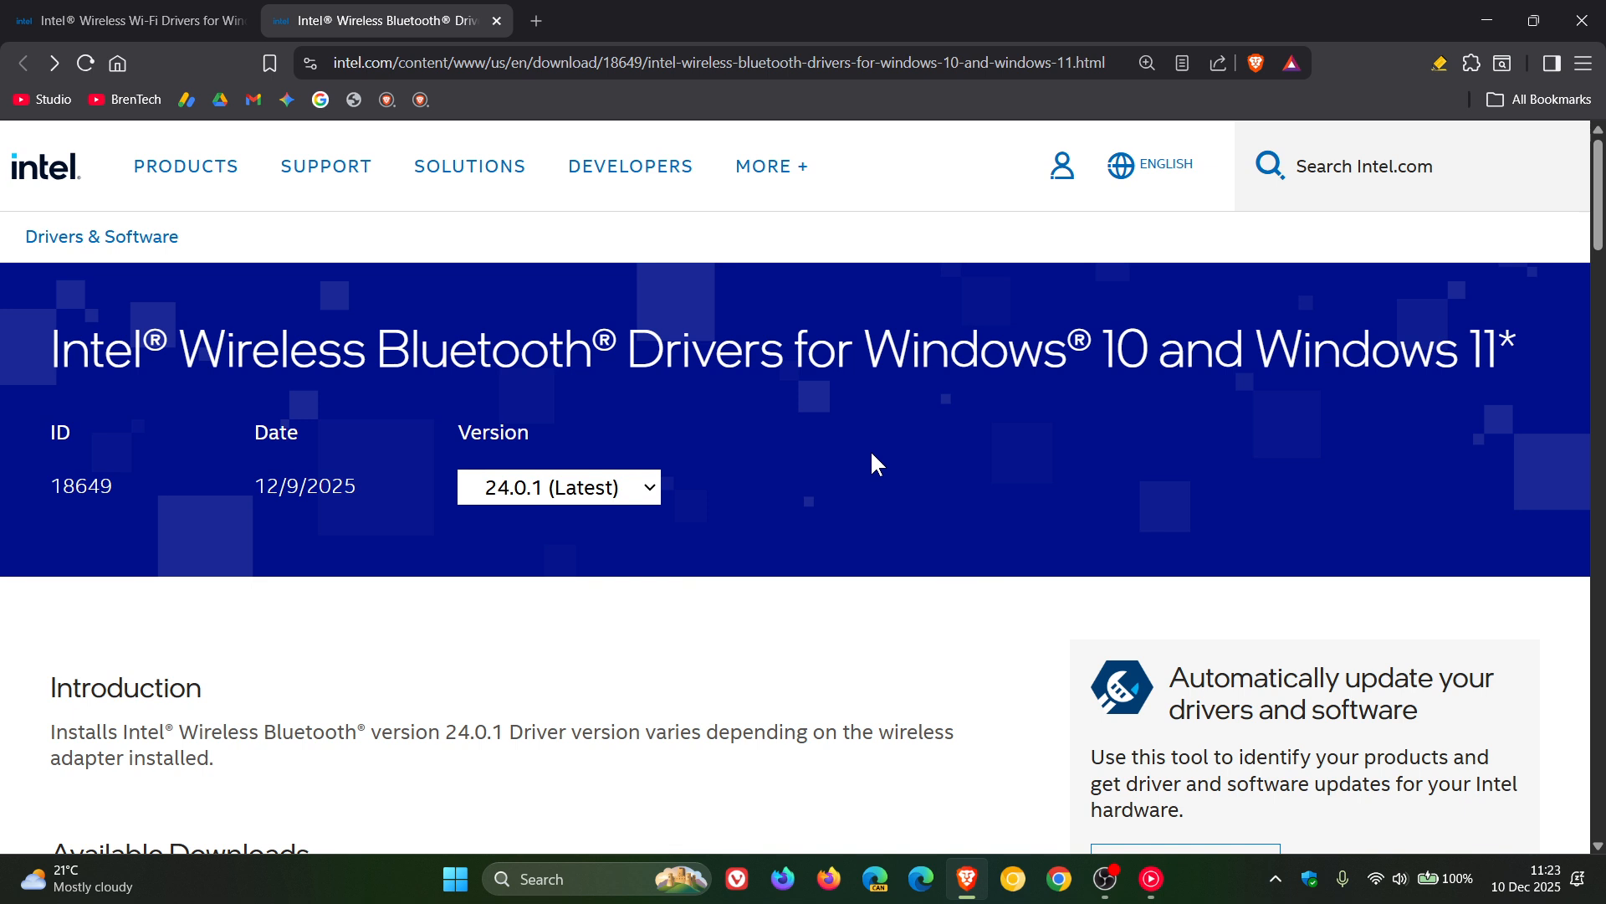
left_click(112, 20)
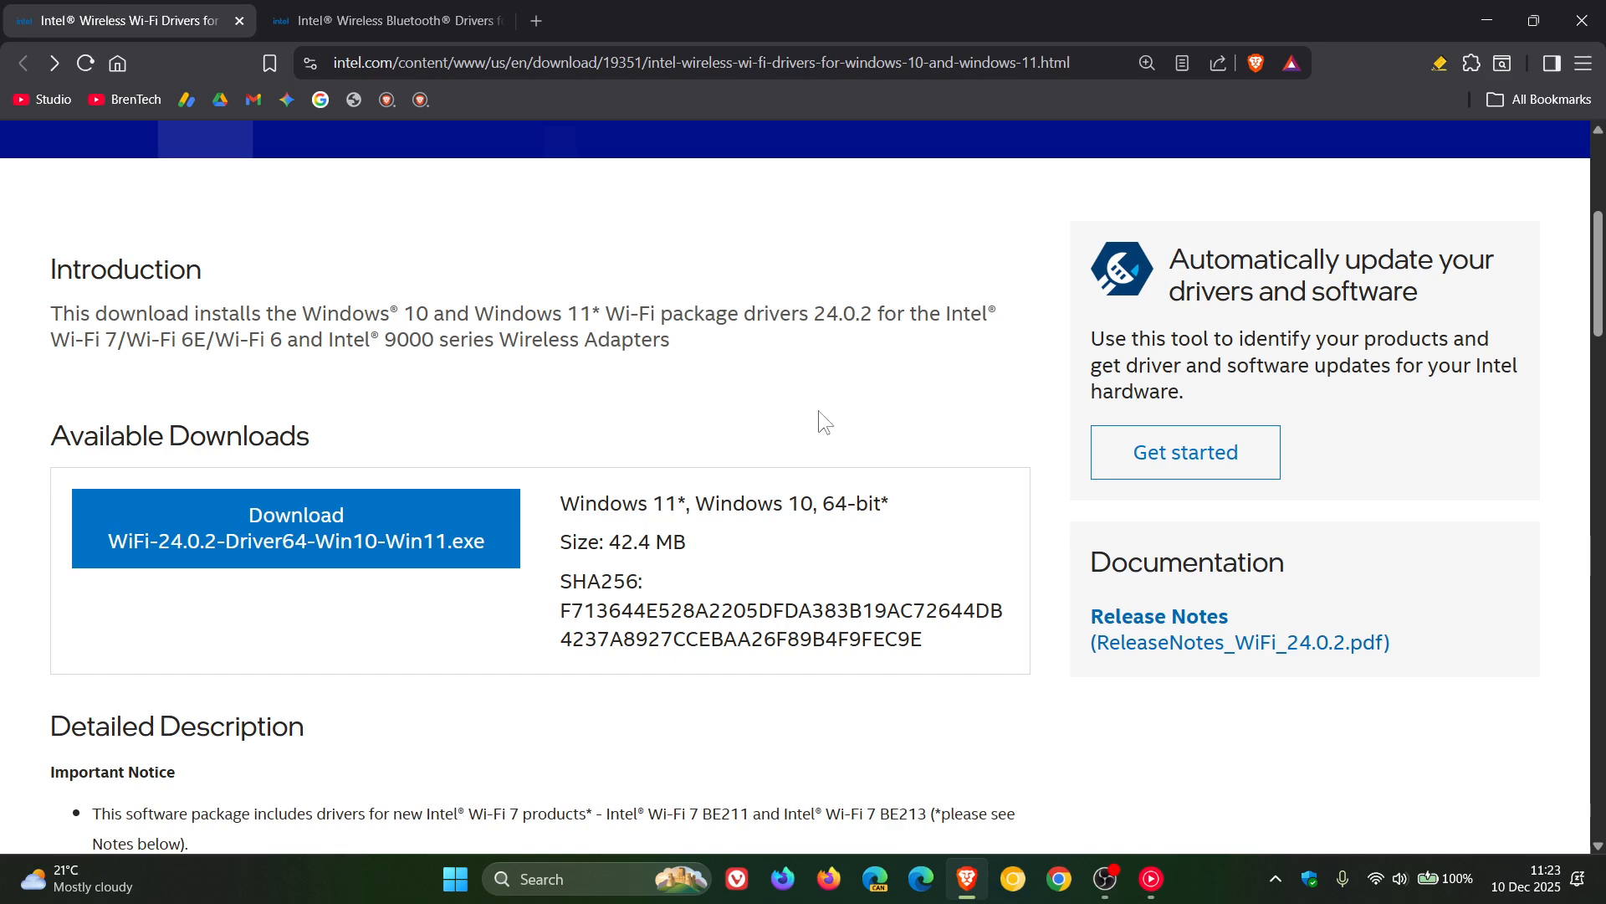
mouse_move(840, 428)
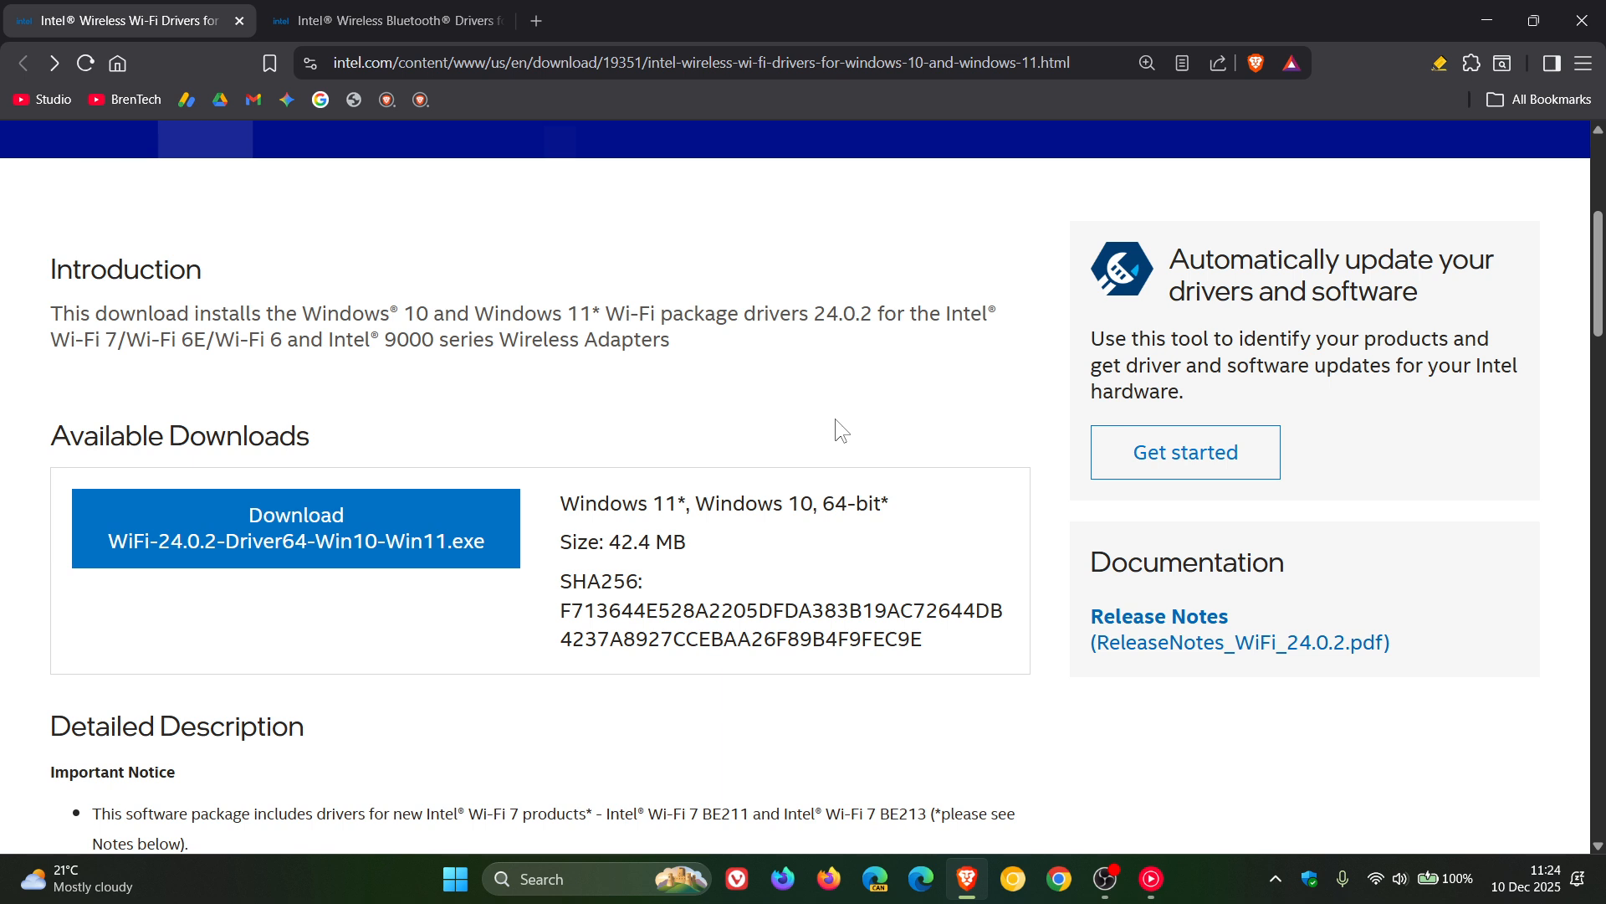
mouse_move(1116, 622)
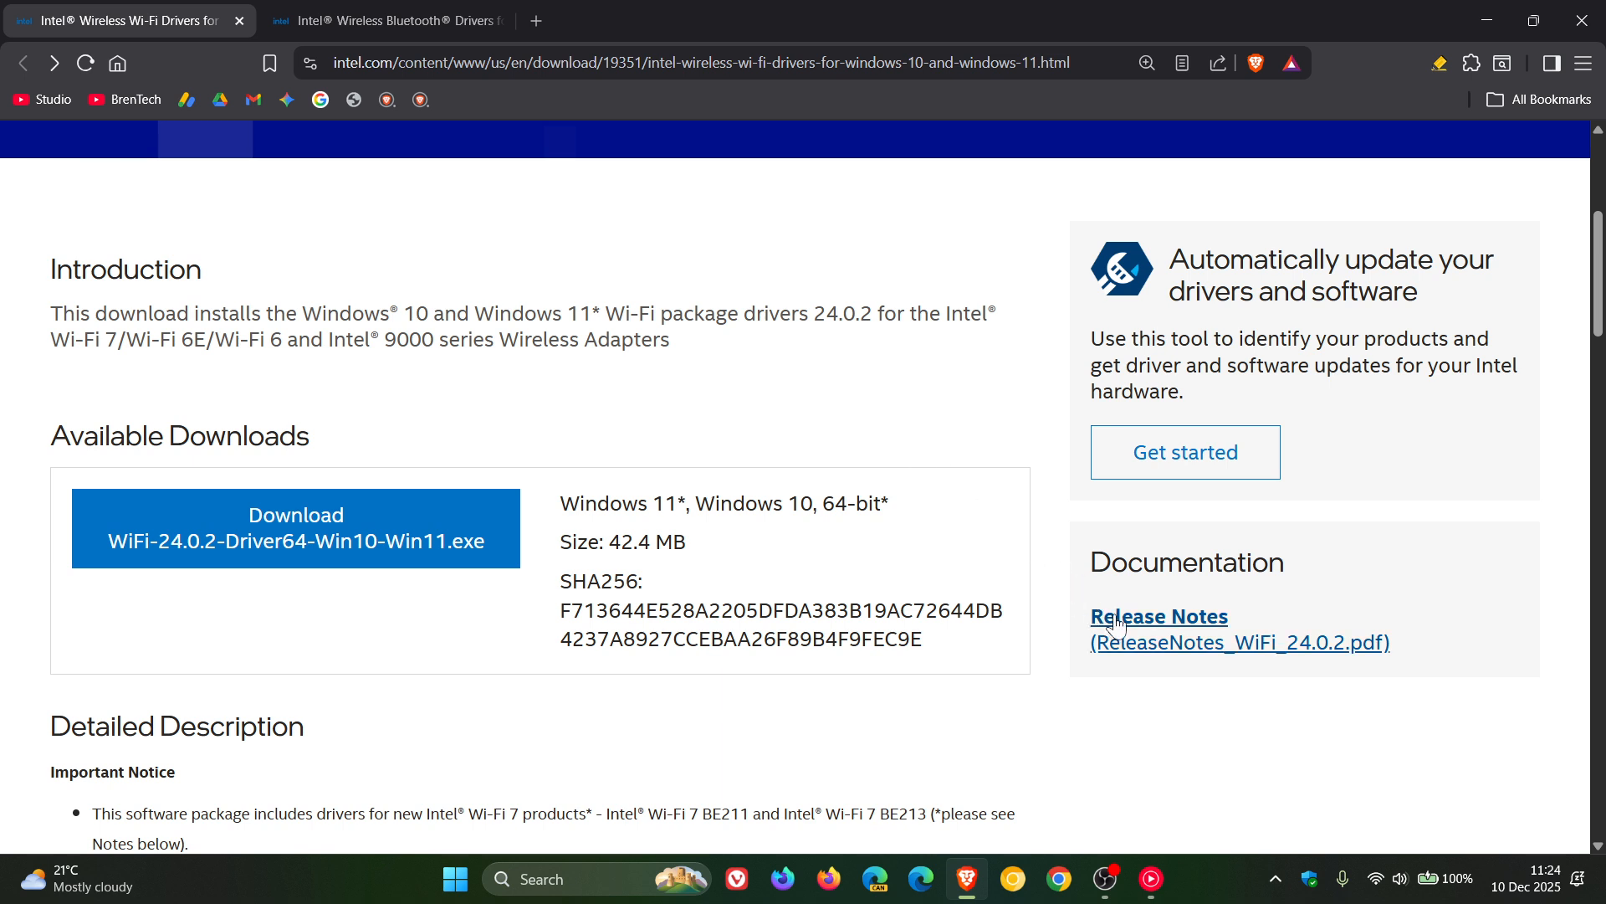
Step: View the Wi-Fi 24.0.2 release notes, highlight the Windows 11 25H2 validation sentence, then show the Bluetooth page
left_click(1158, 615)
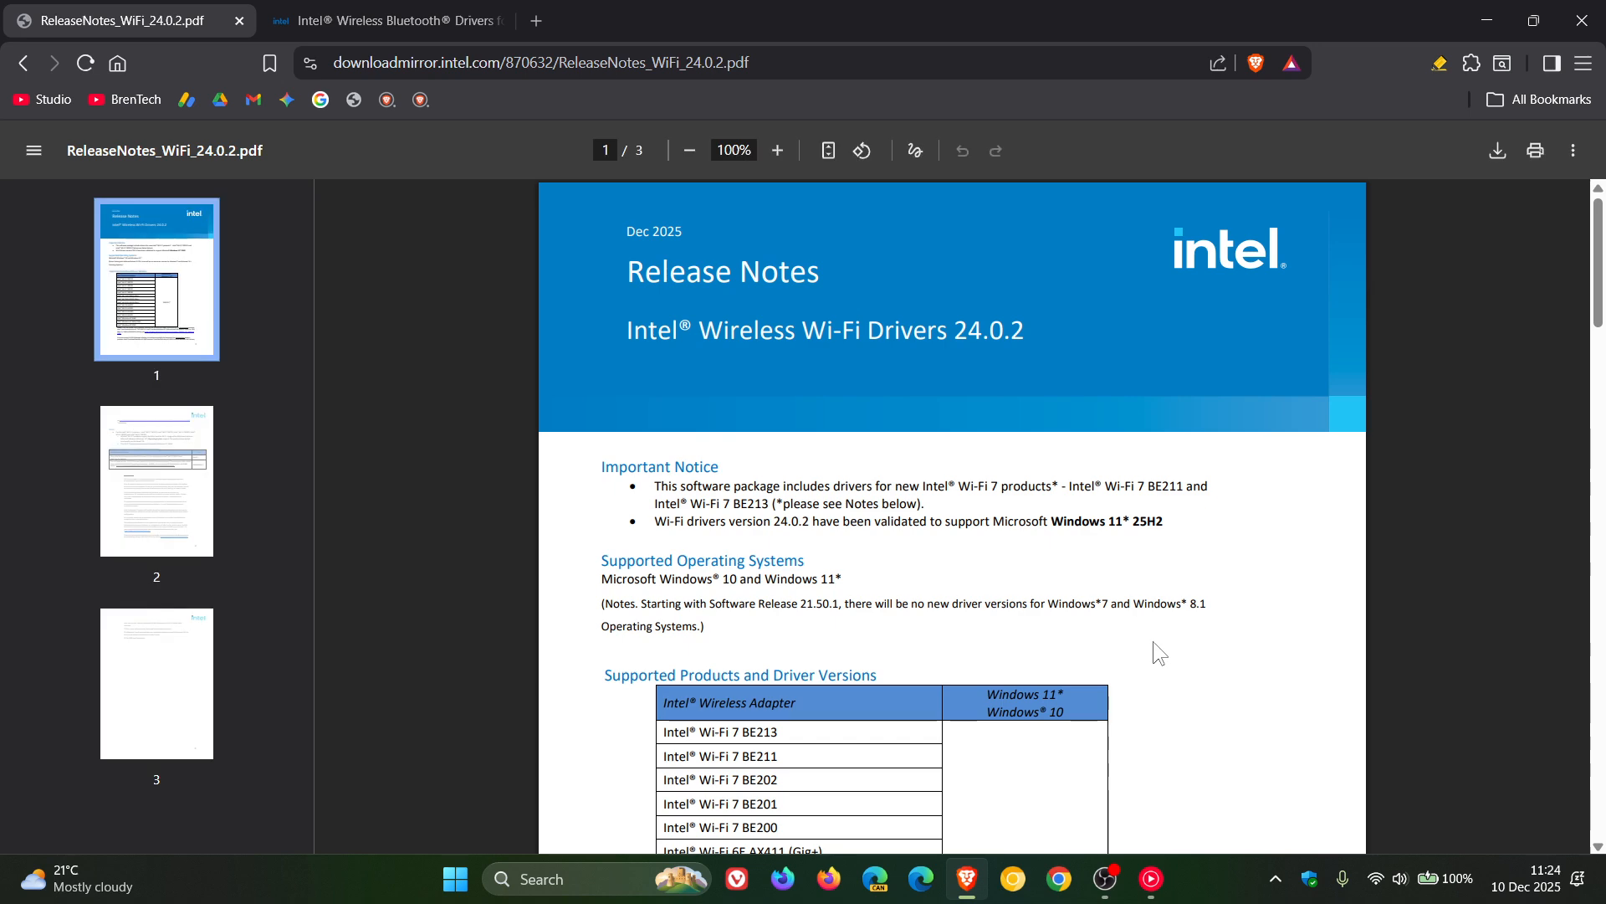
left_click(777, 150)
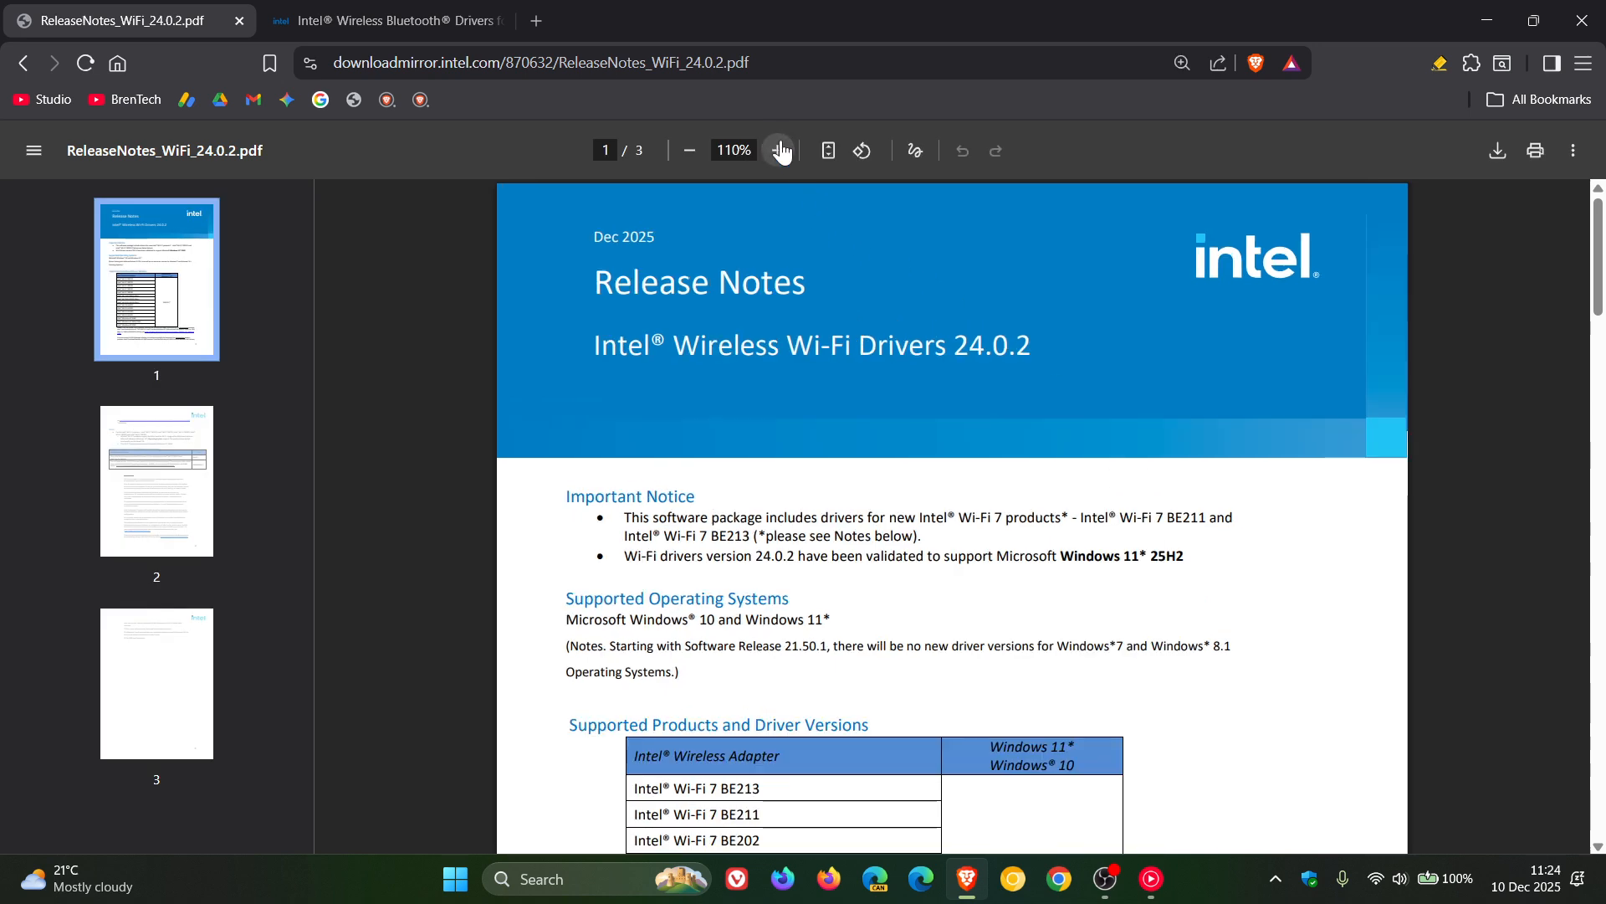
left_click(778, 151)
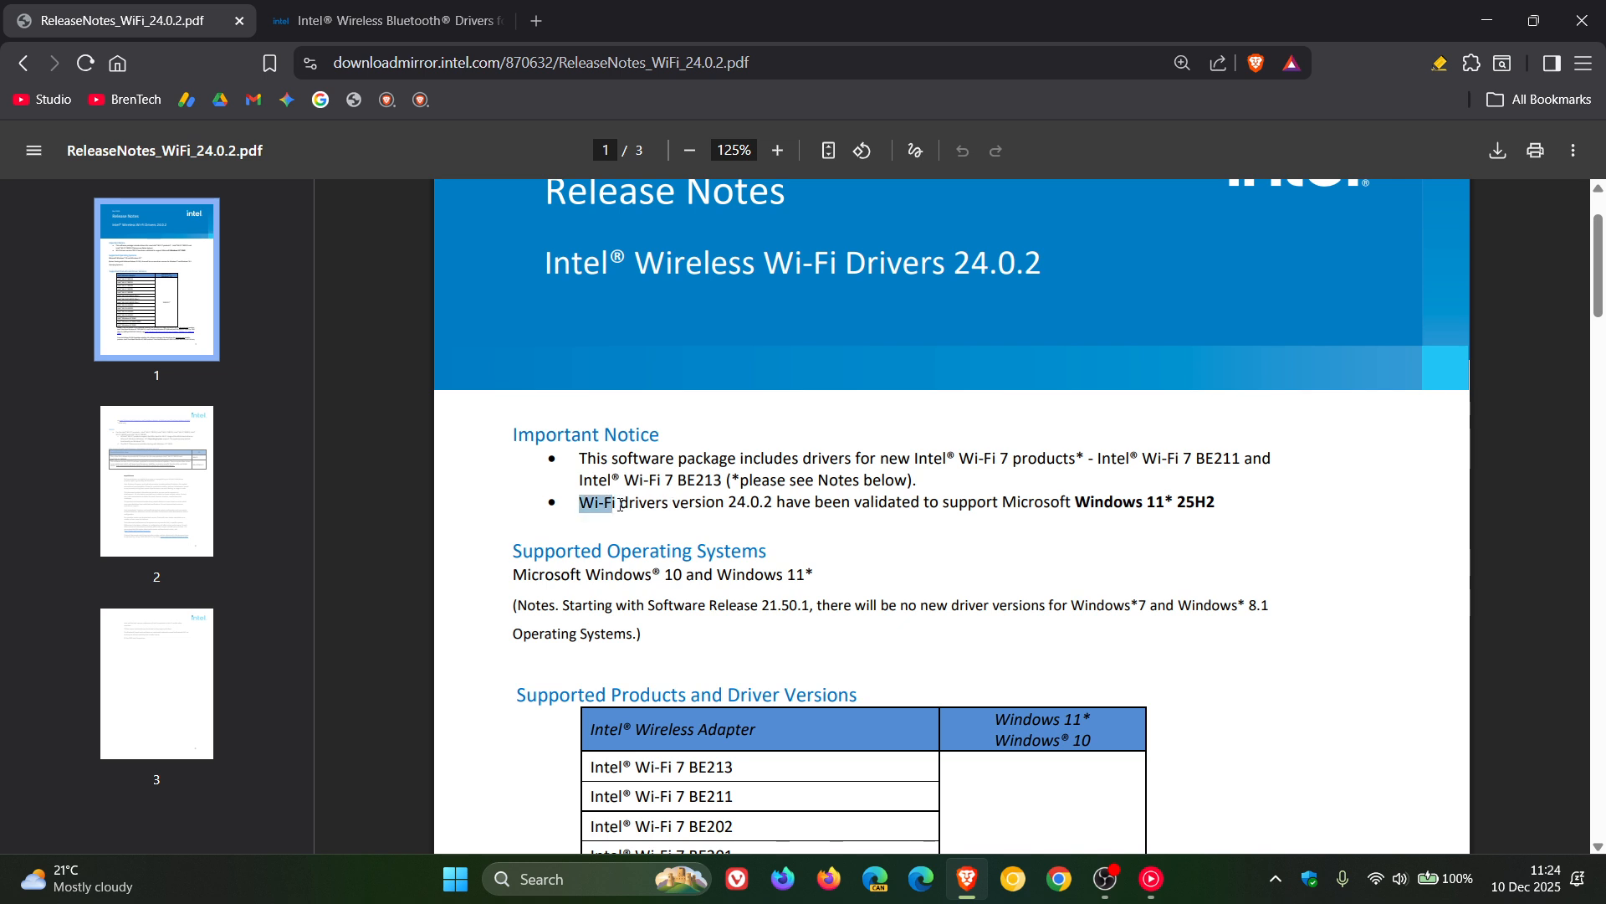
left_click_drag(594, 502, 766, 502)
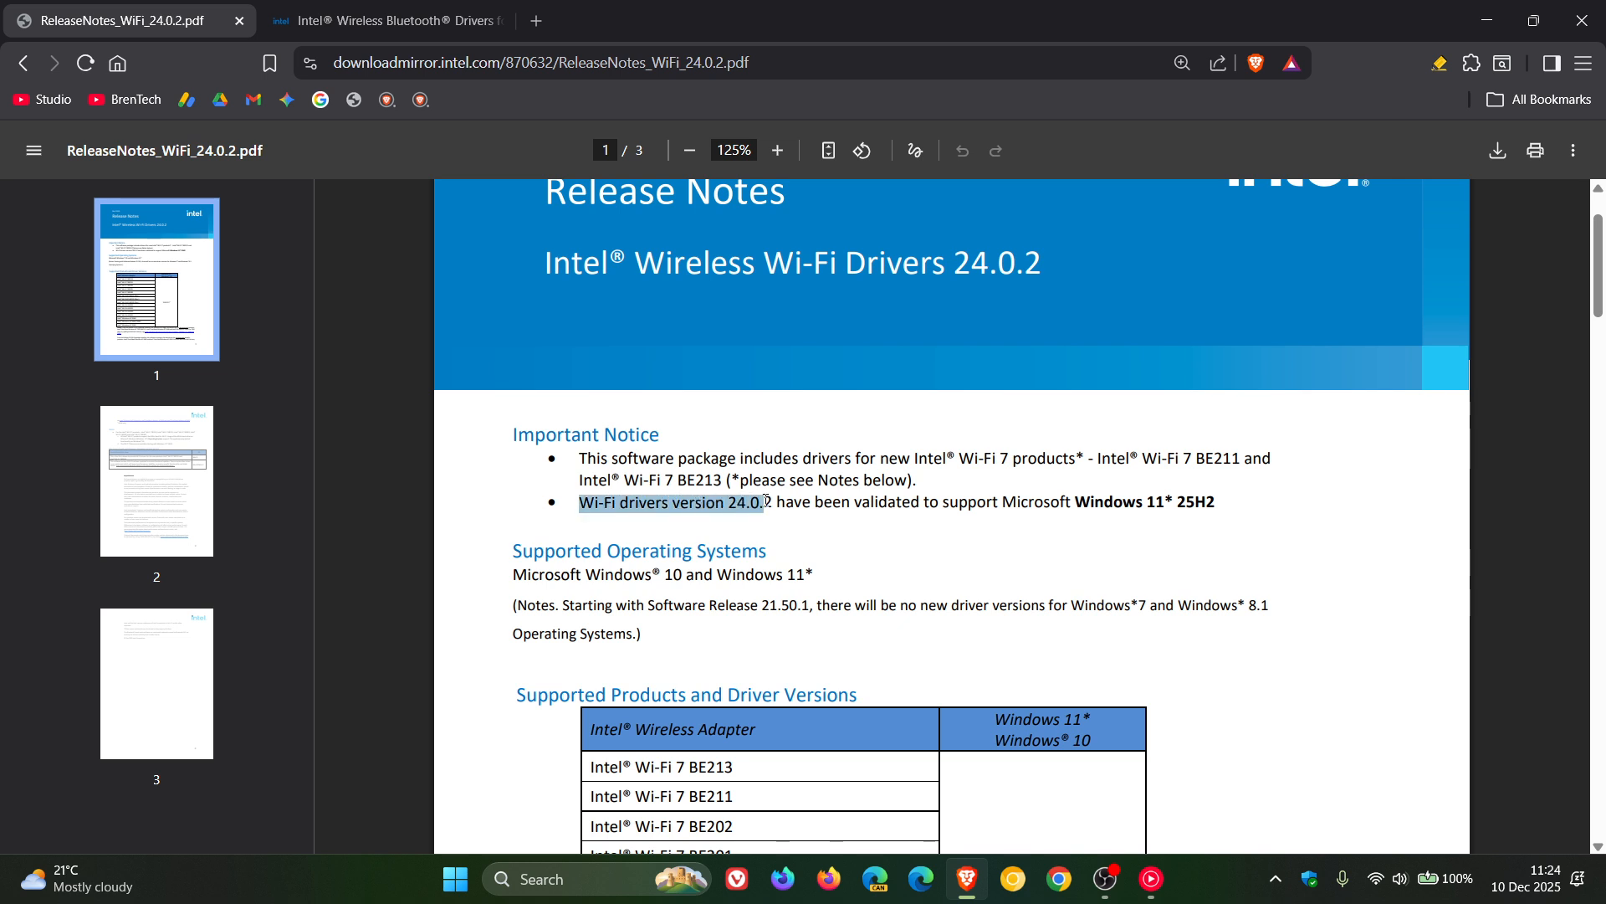
left_click_drag(763, 502, 1074, 502)
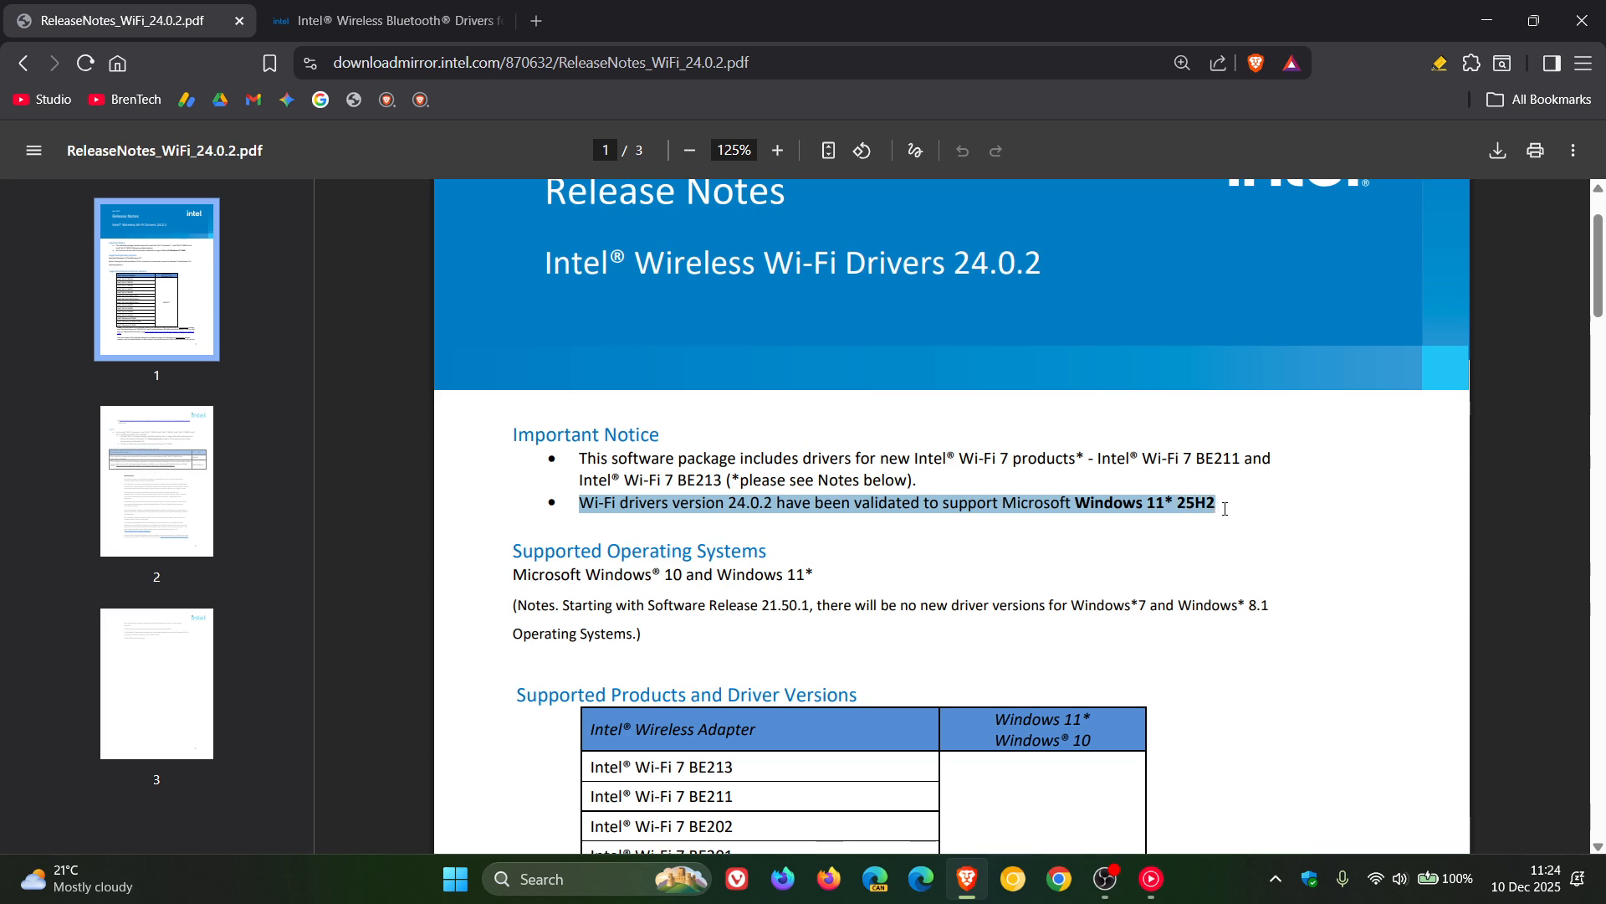
mouse_move(639, 94)
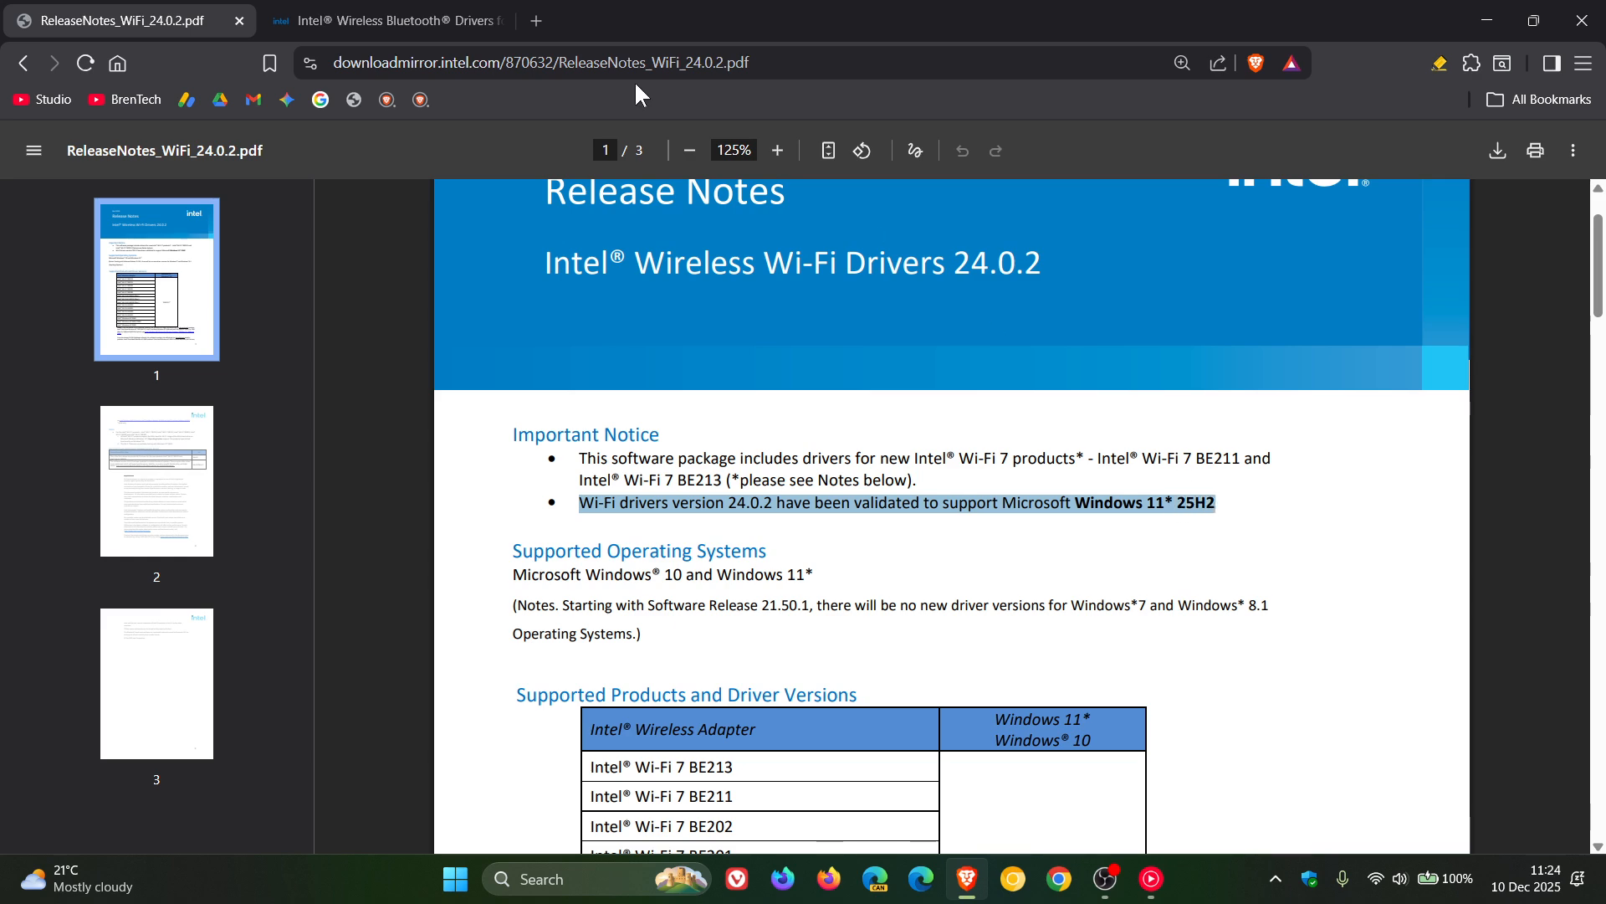
left_click(385, 20)
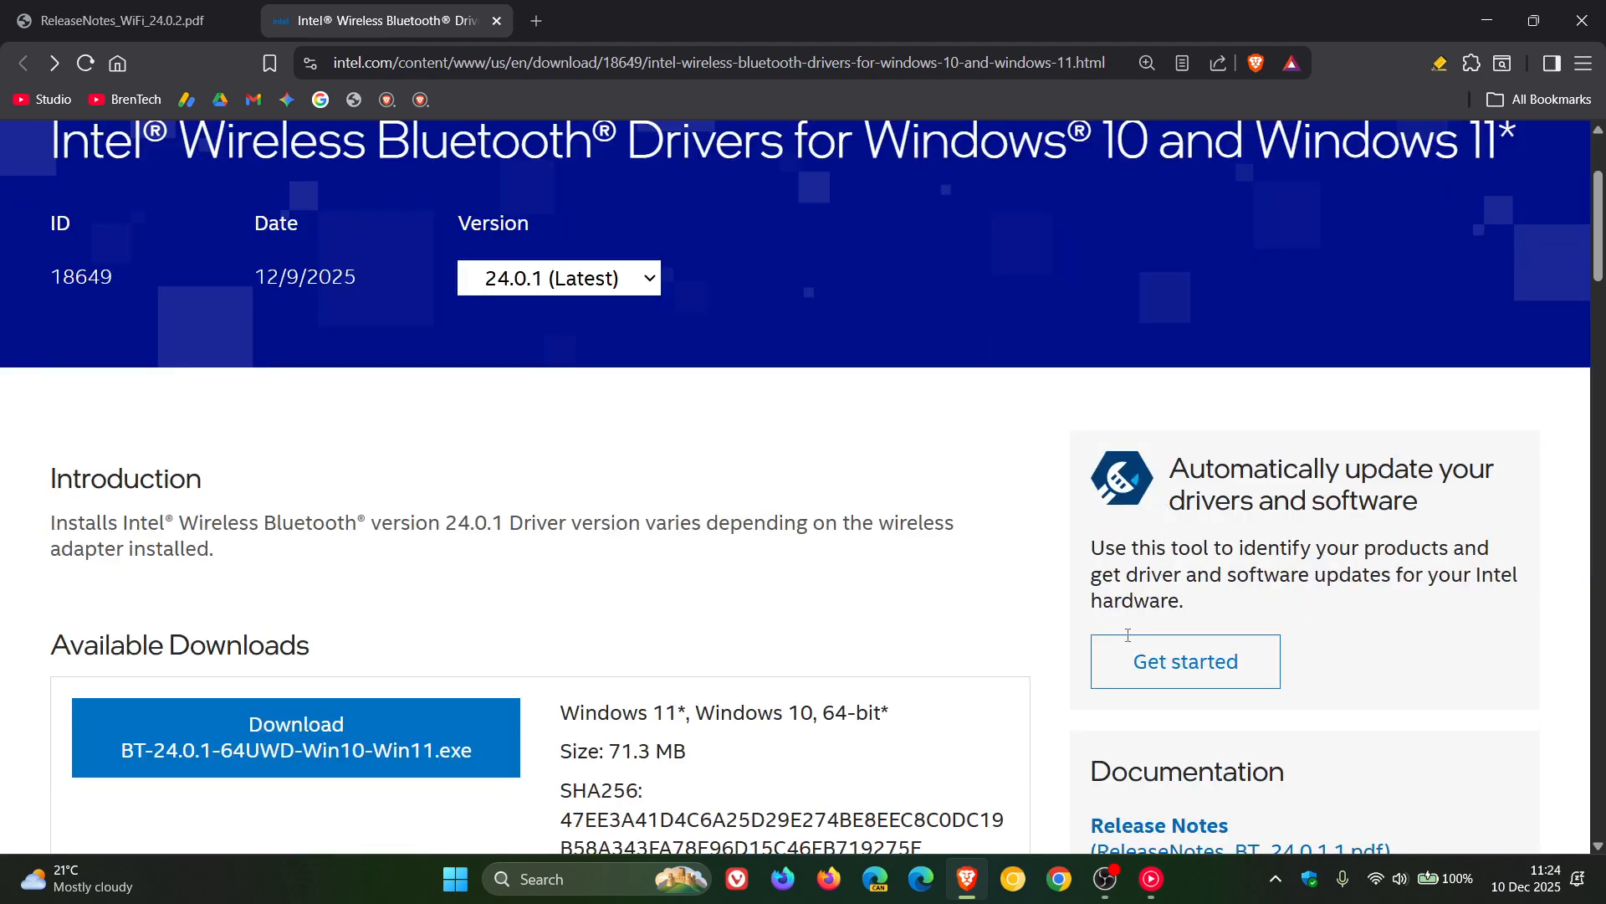
mouse_move(1145, 758)
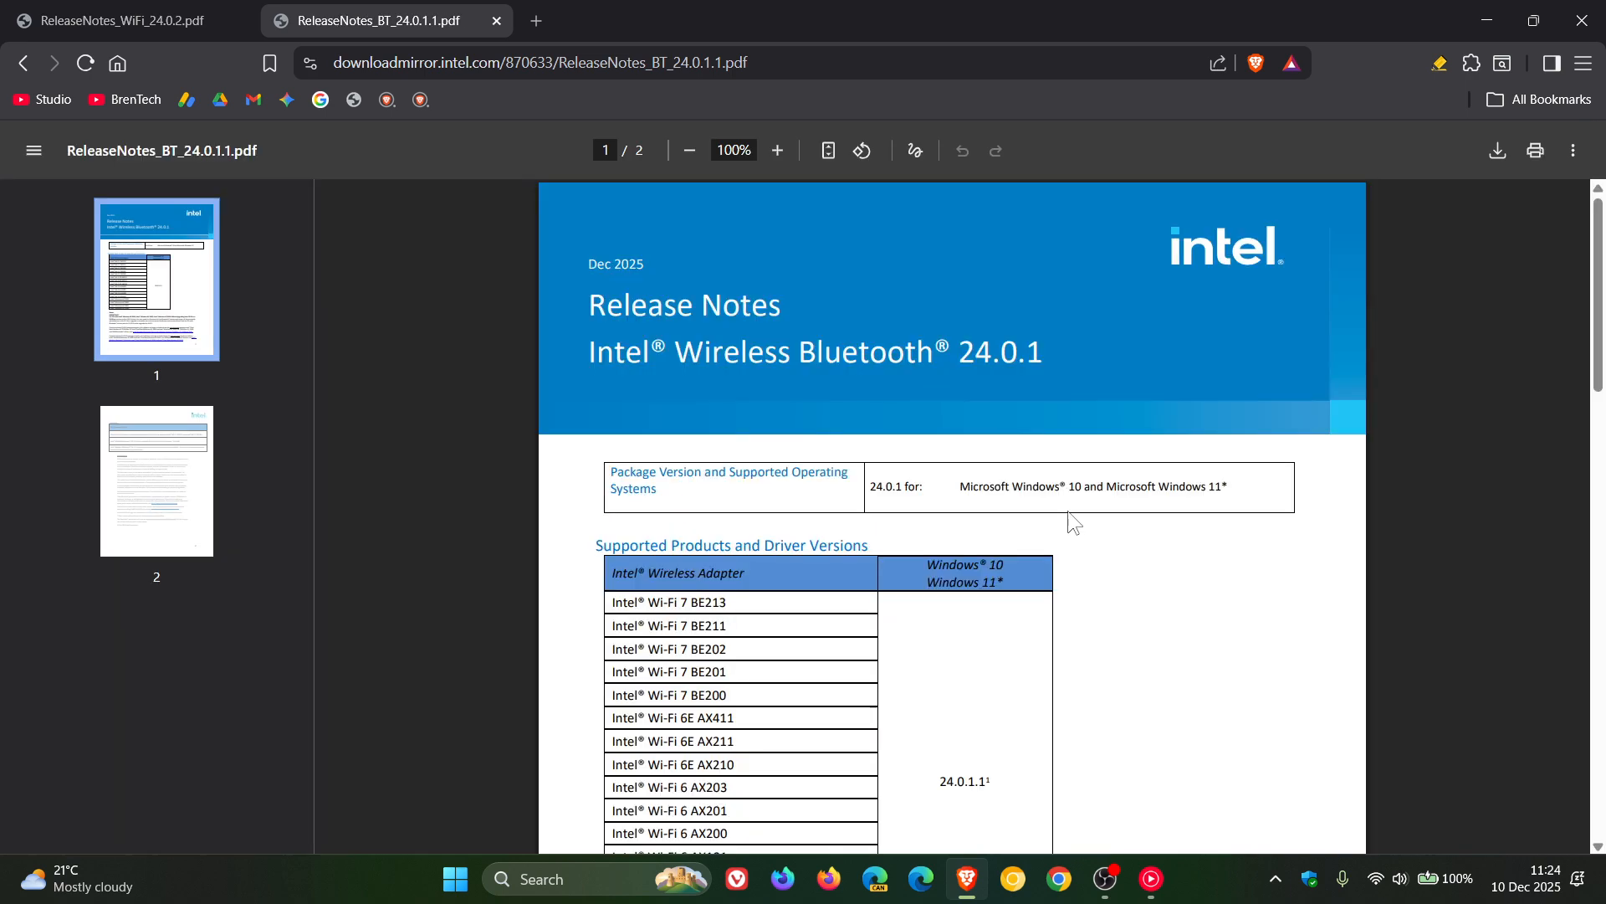
Step: Enlarge the Bluetooth 24.0.1 release notes and highlight the '24.0.1 driver supports Windows 11 25H2' sentence
scroll("down", 3)
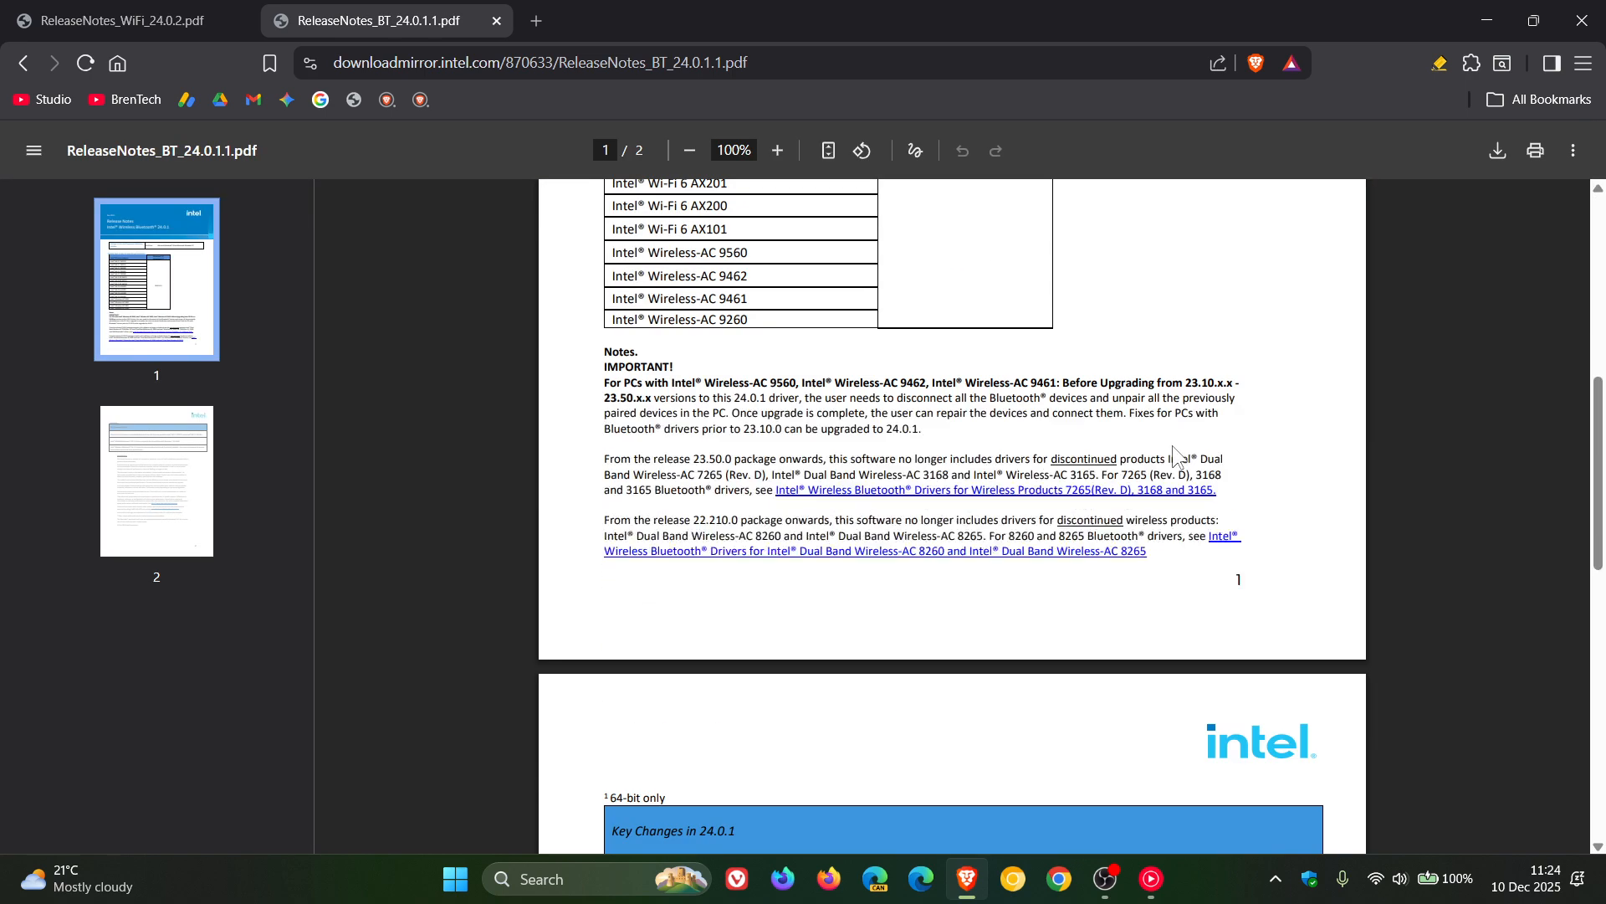
left_click(774, 151)
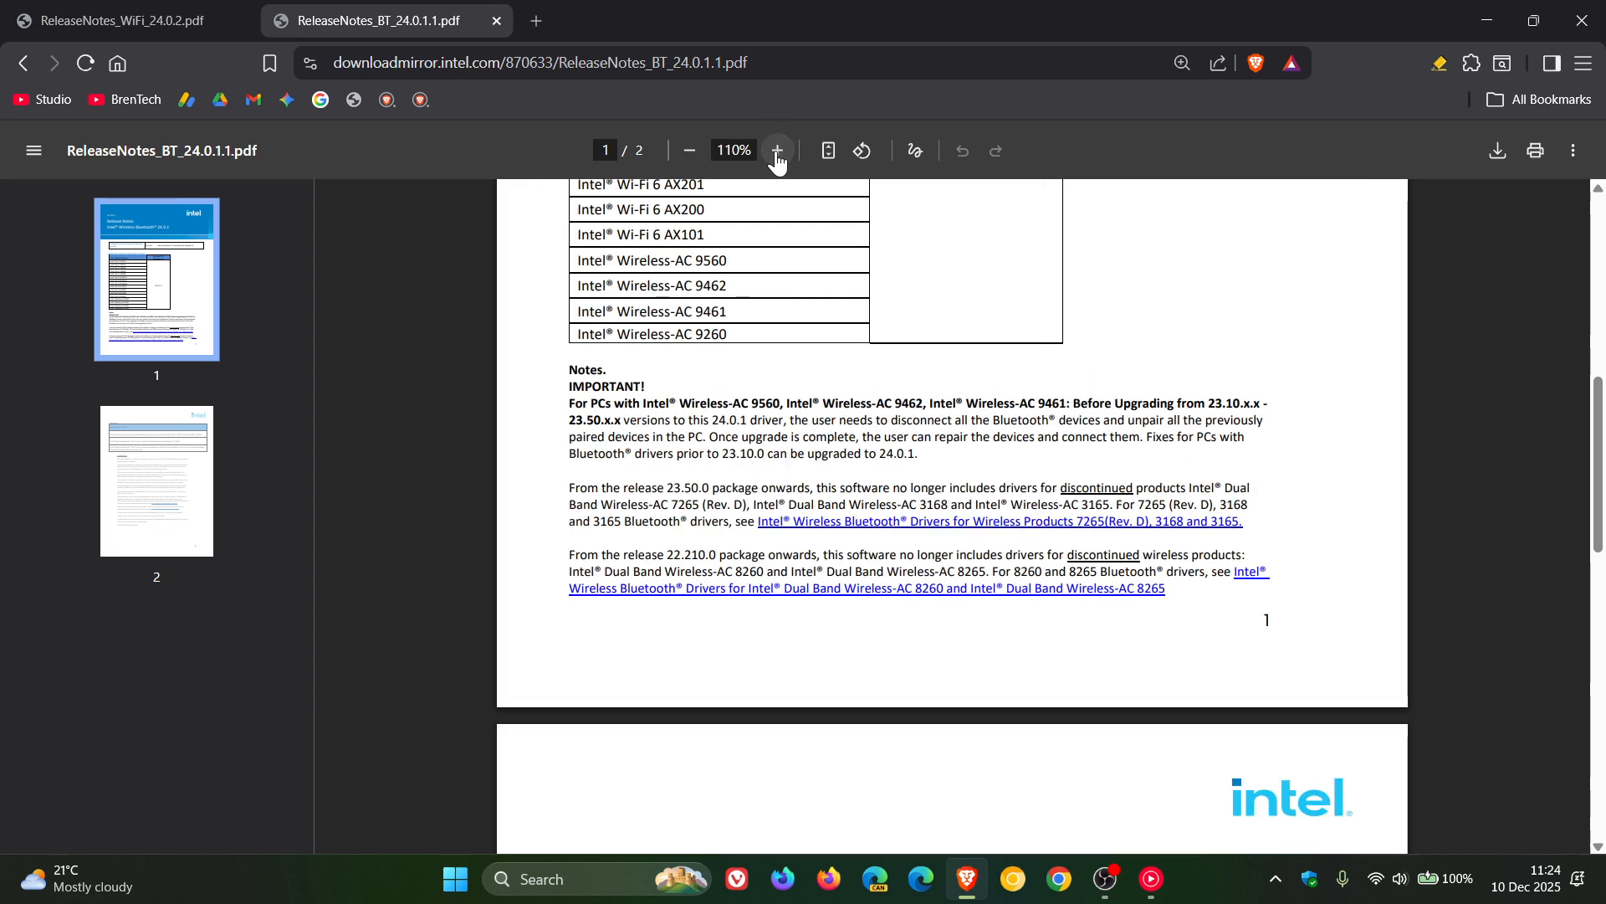
left_click(776, 150)
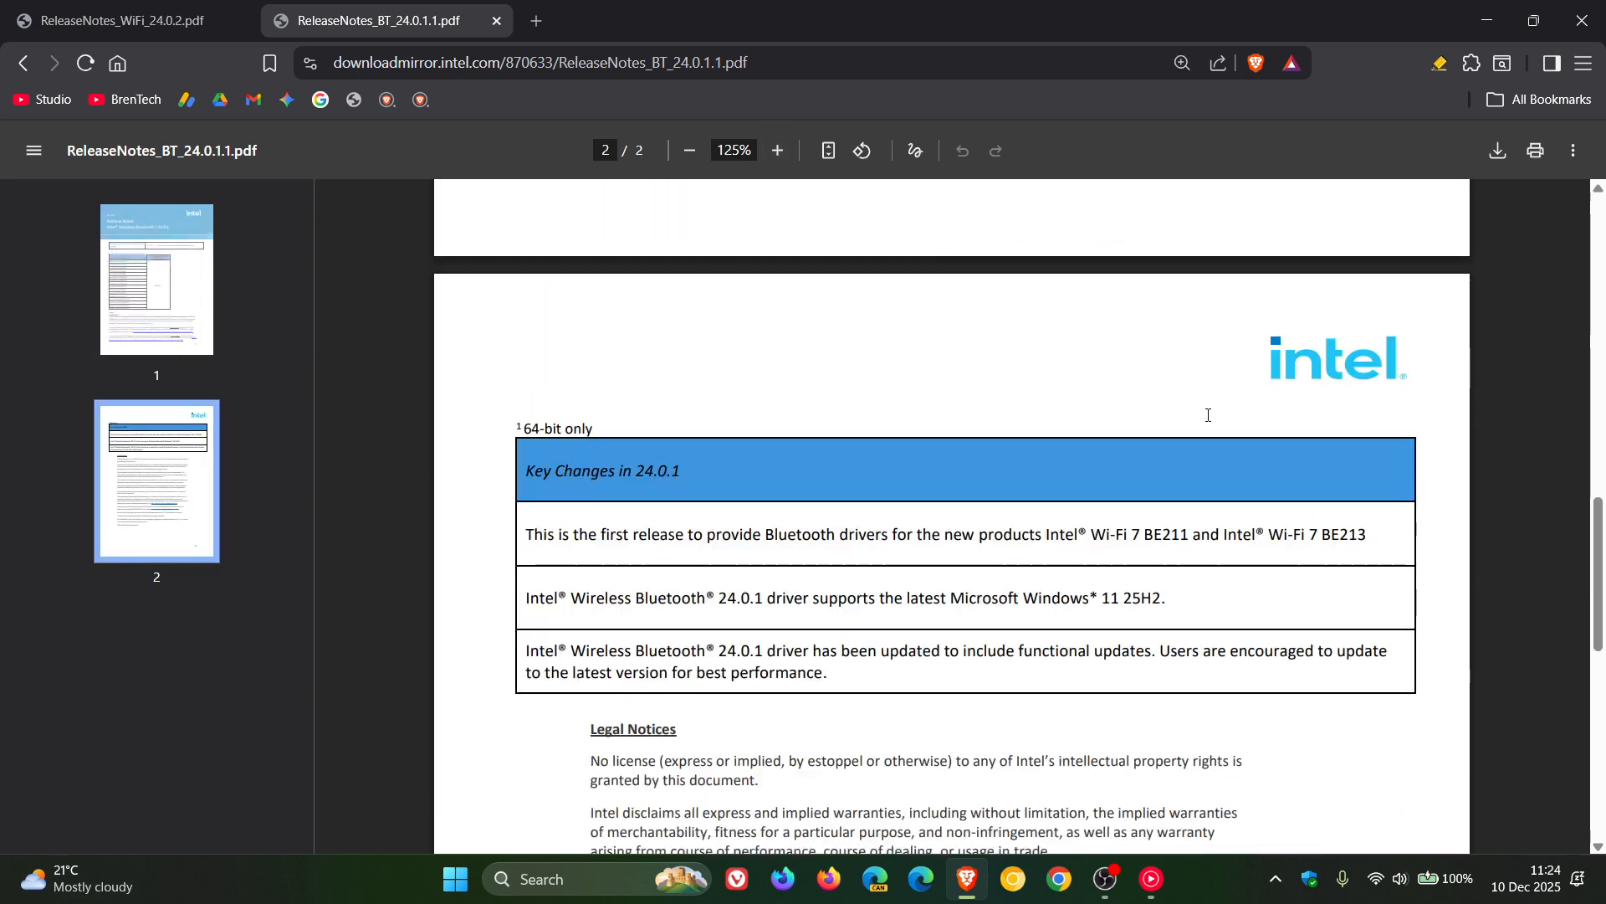
mouse_move(516, 604)
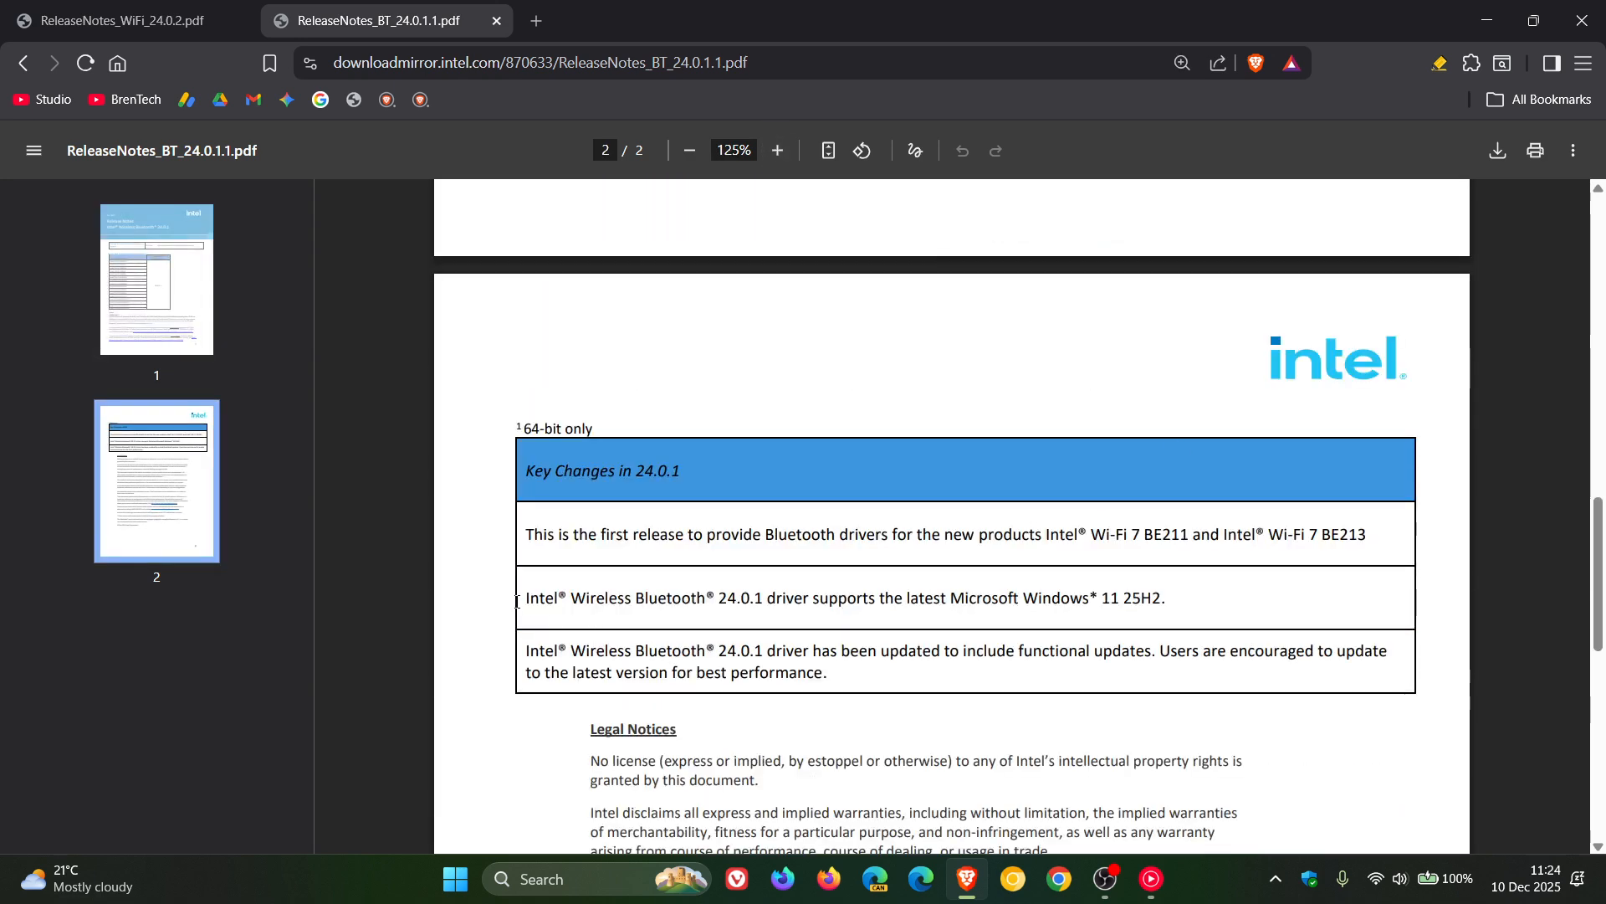
left_click_drag(524, 597, 694, 597)
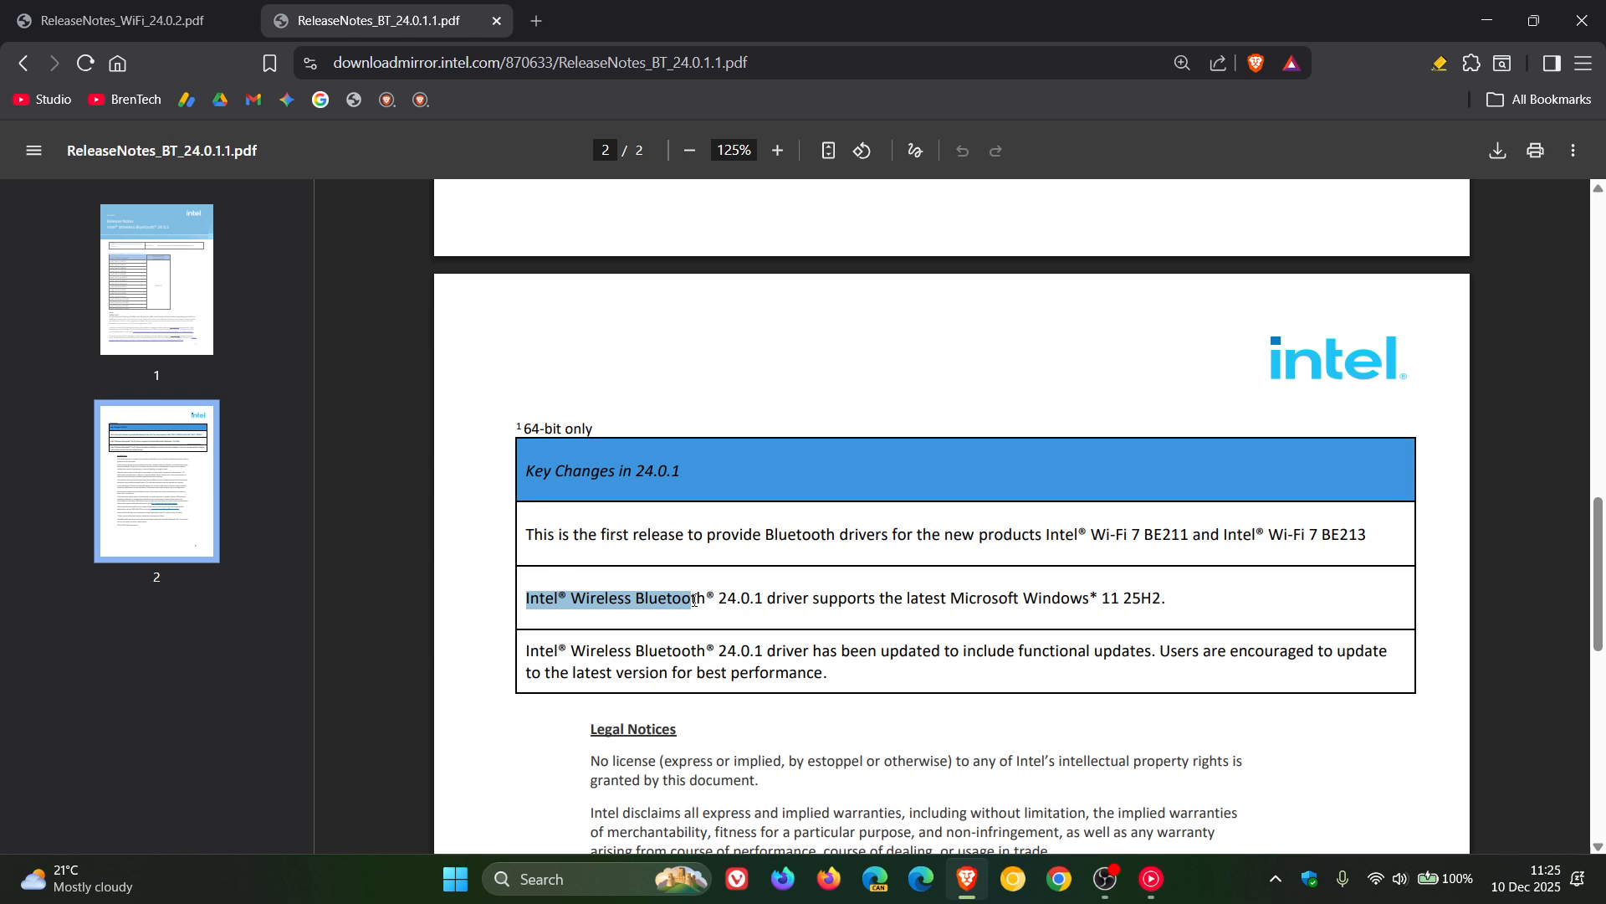
left_click_drag(691, 600, 855, 599)
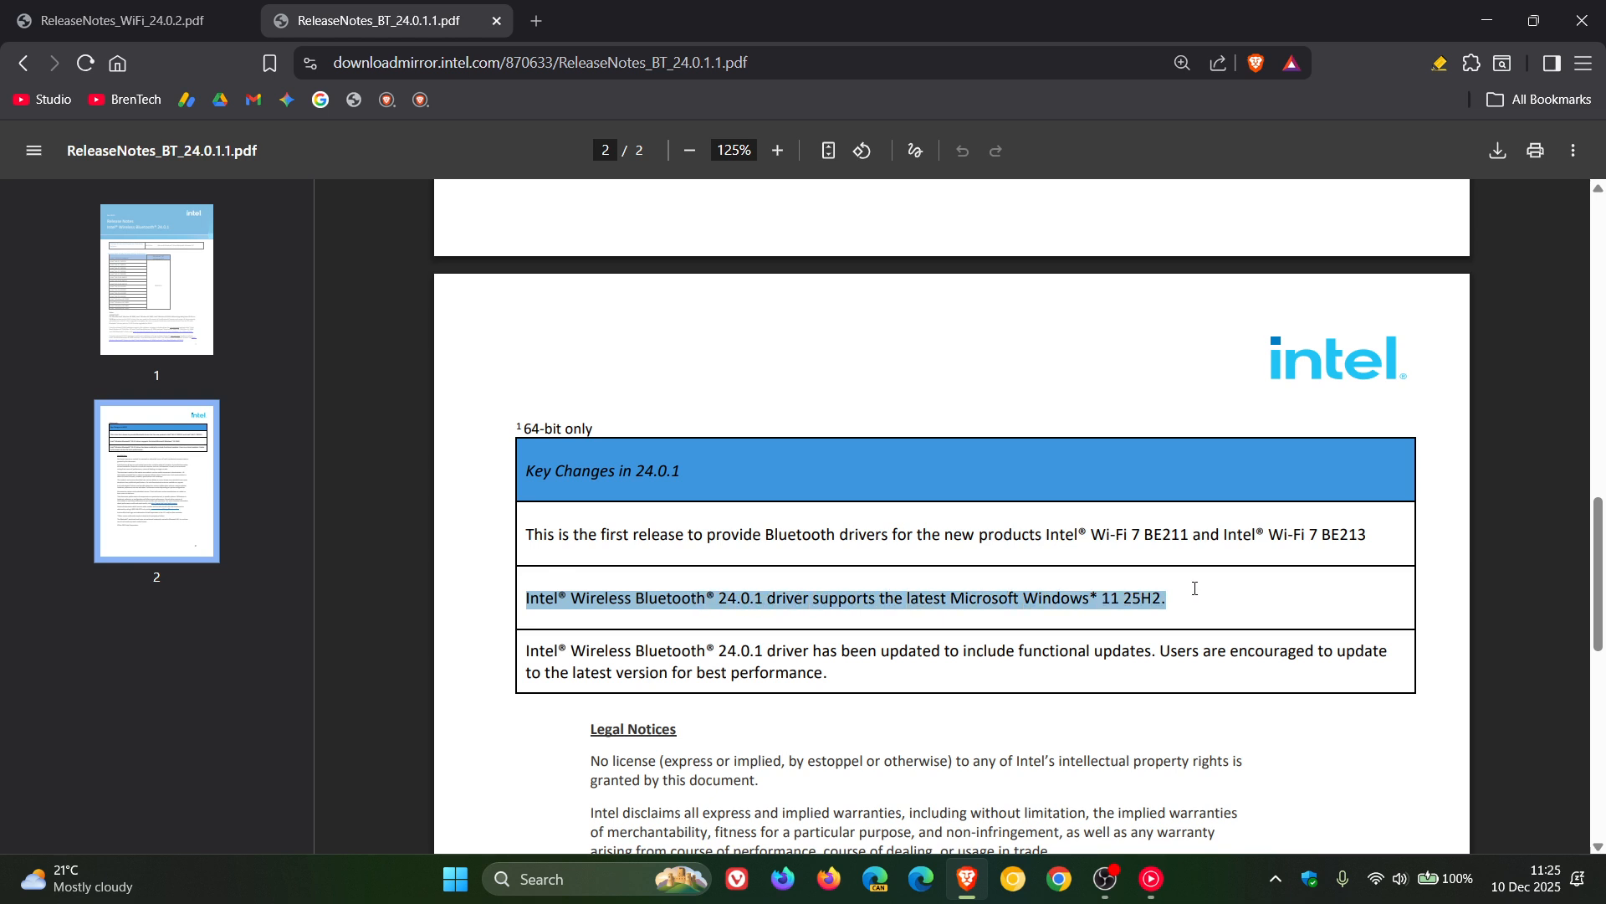
mouse_move(1198, 598)
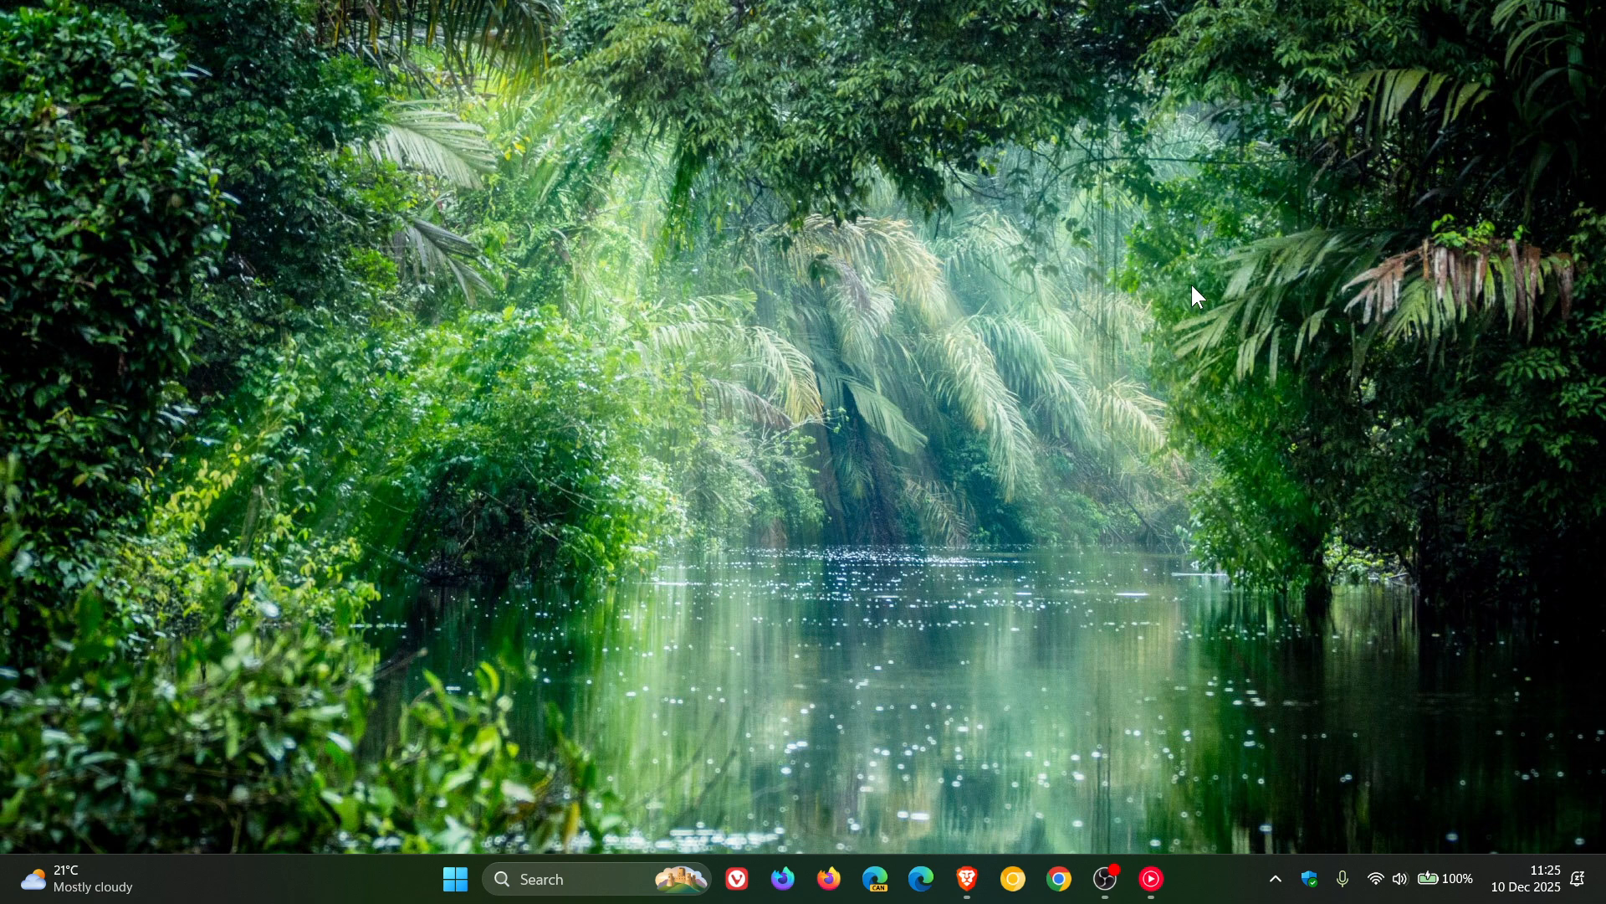
Step: Launch Windows Settings from Start and show the Windows Update page reporting the PC is up to date
left_click(455, 878)
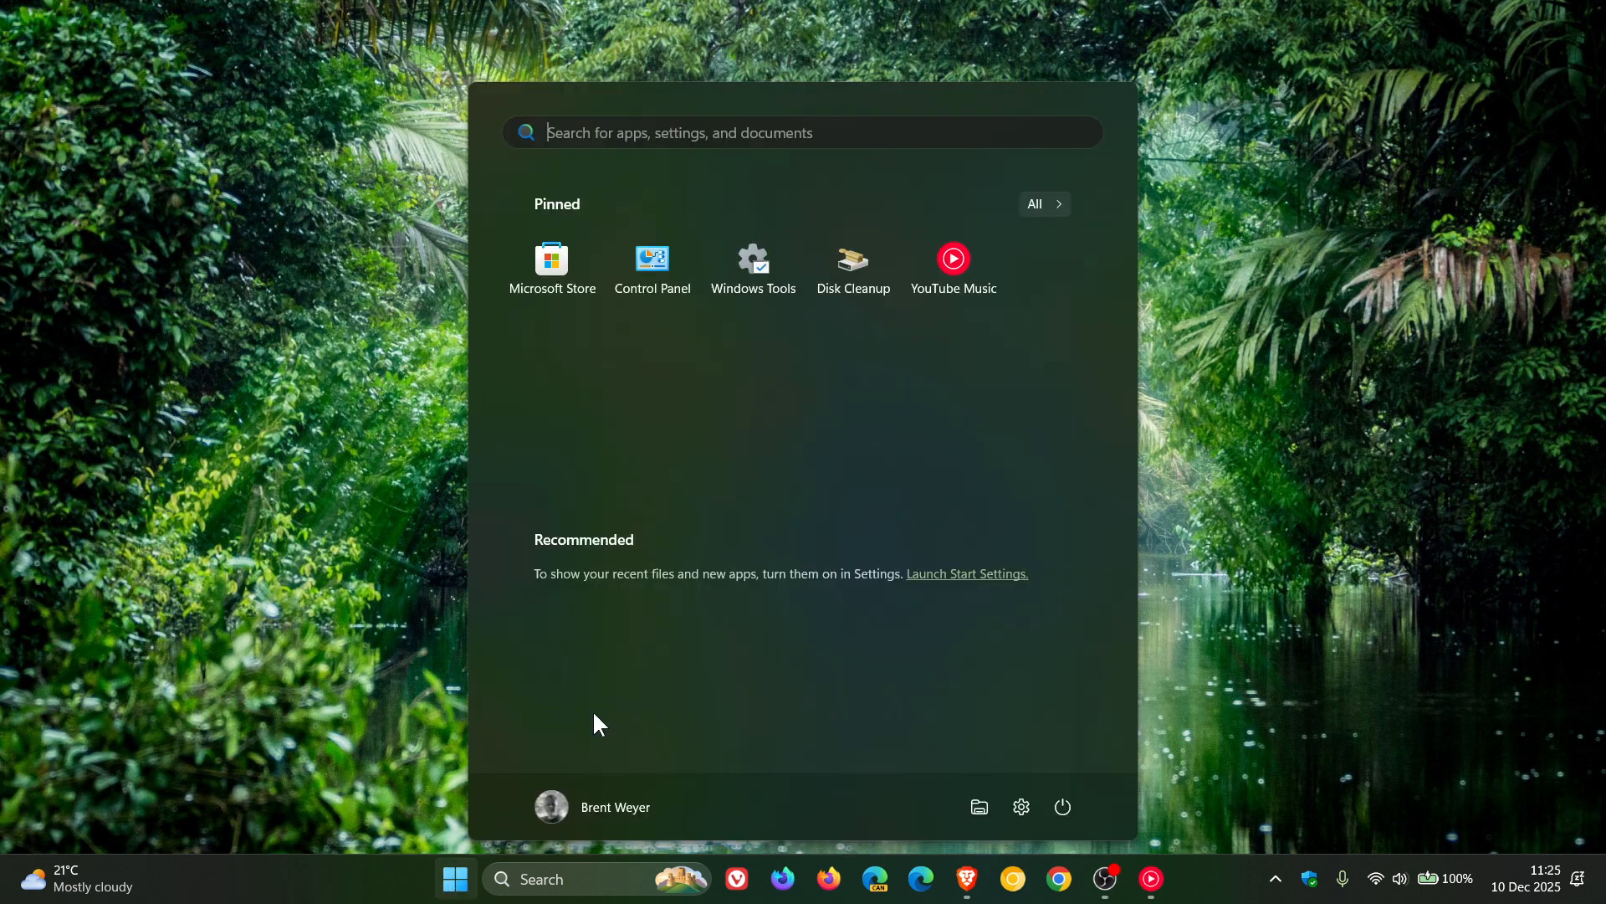
left_click(1021, 807)
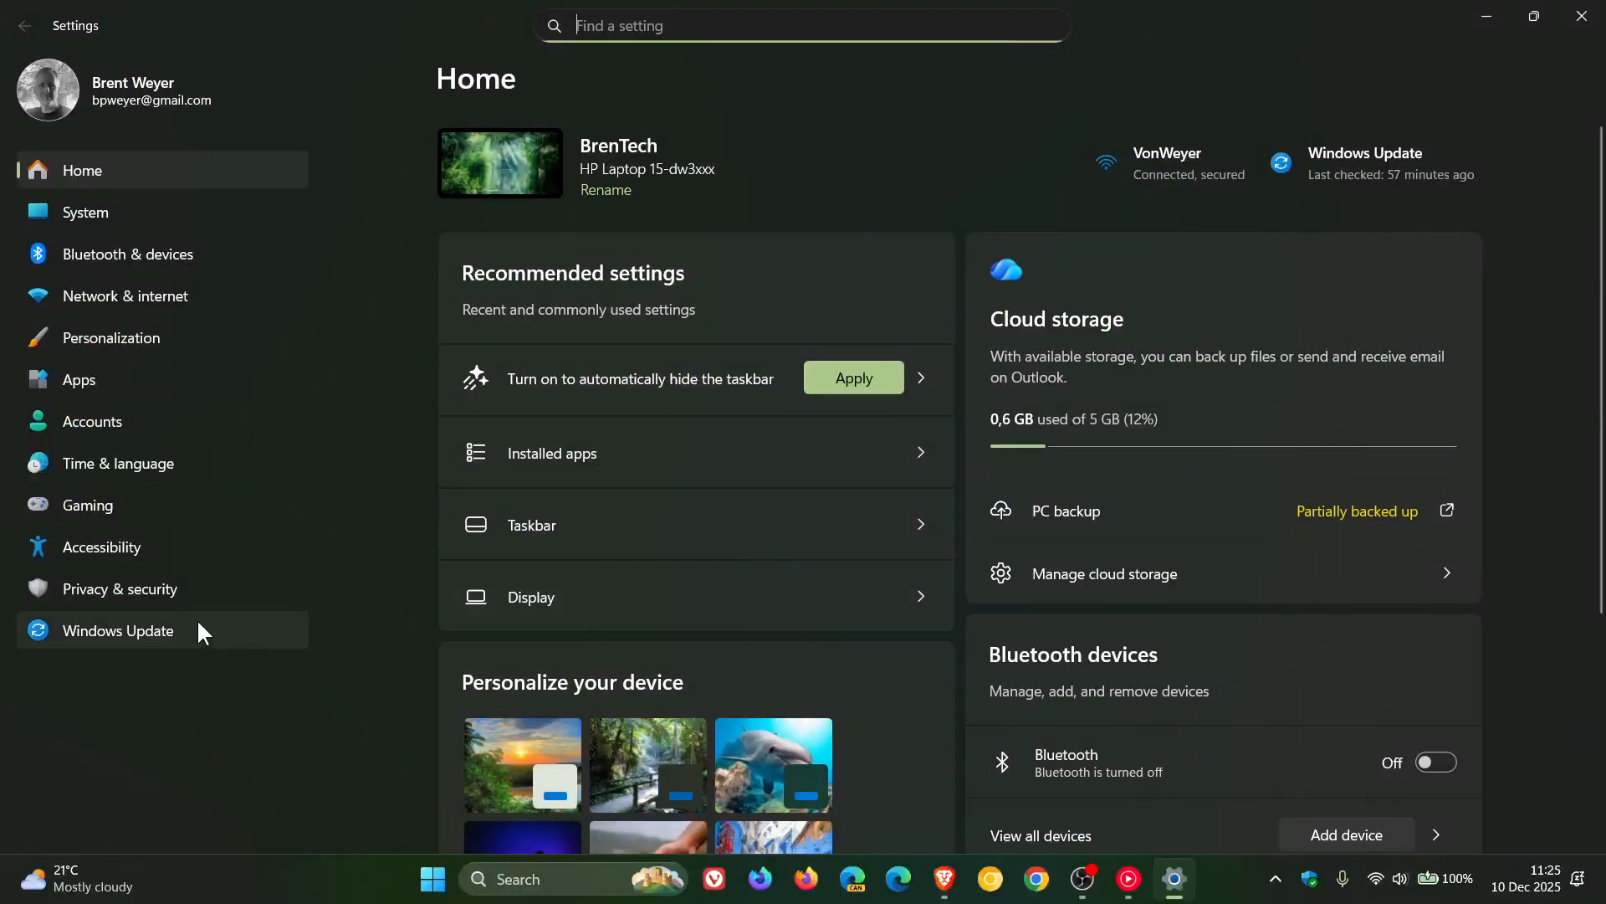
left_click(117, 631)
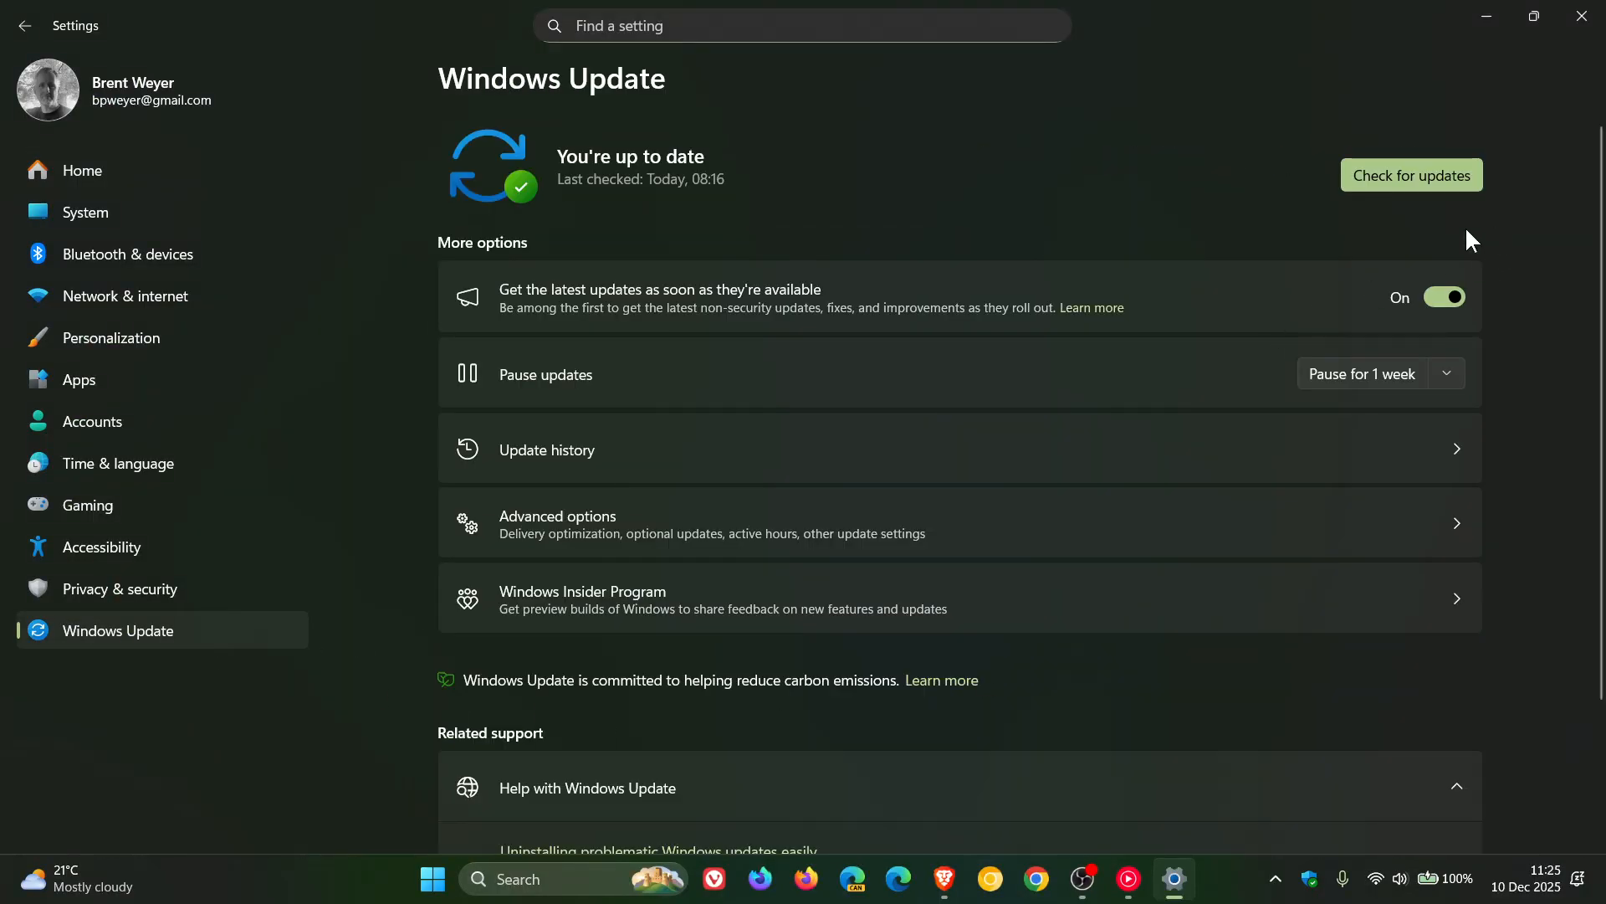
mouse_move(1526, 267)
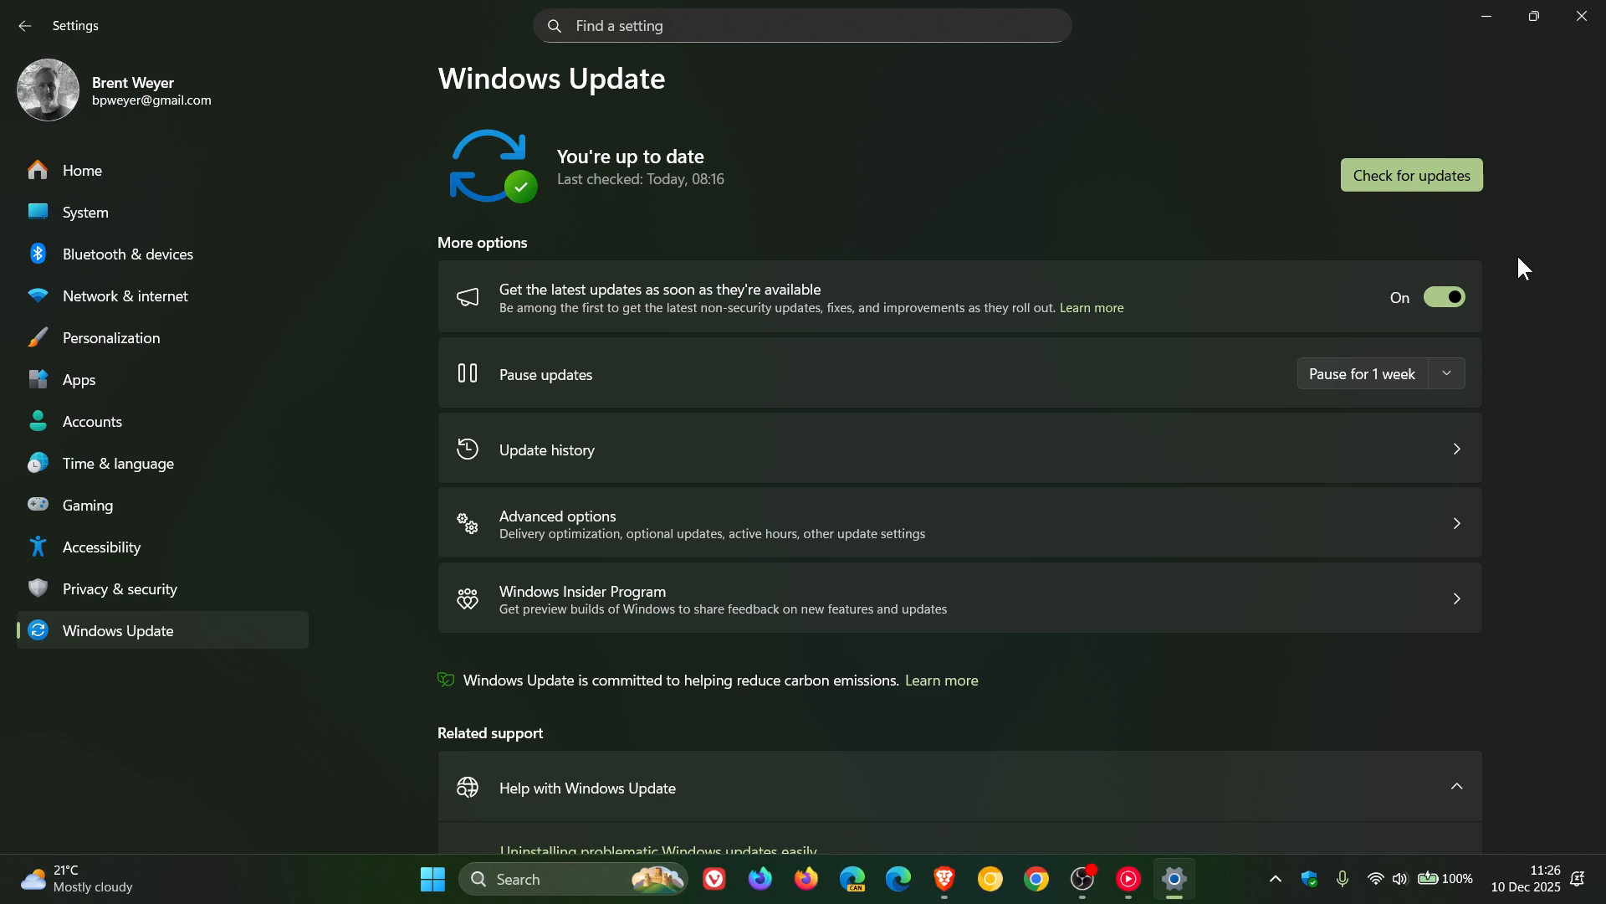
mouse_move(801, 372)
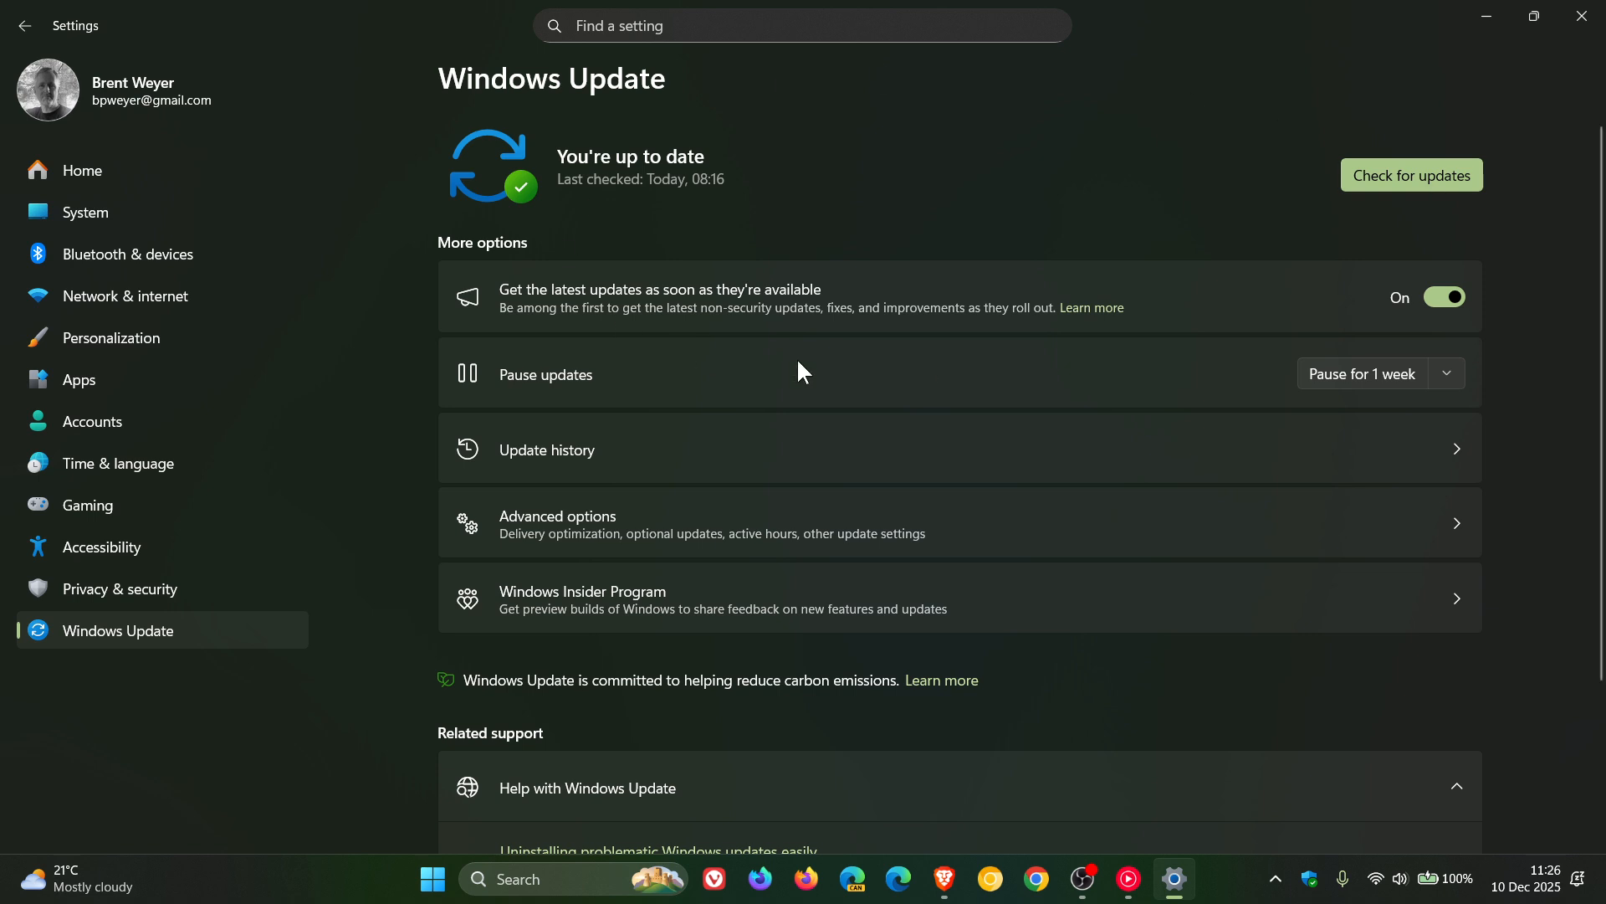
mouse_move(1089, 189)
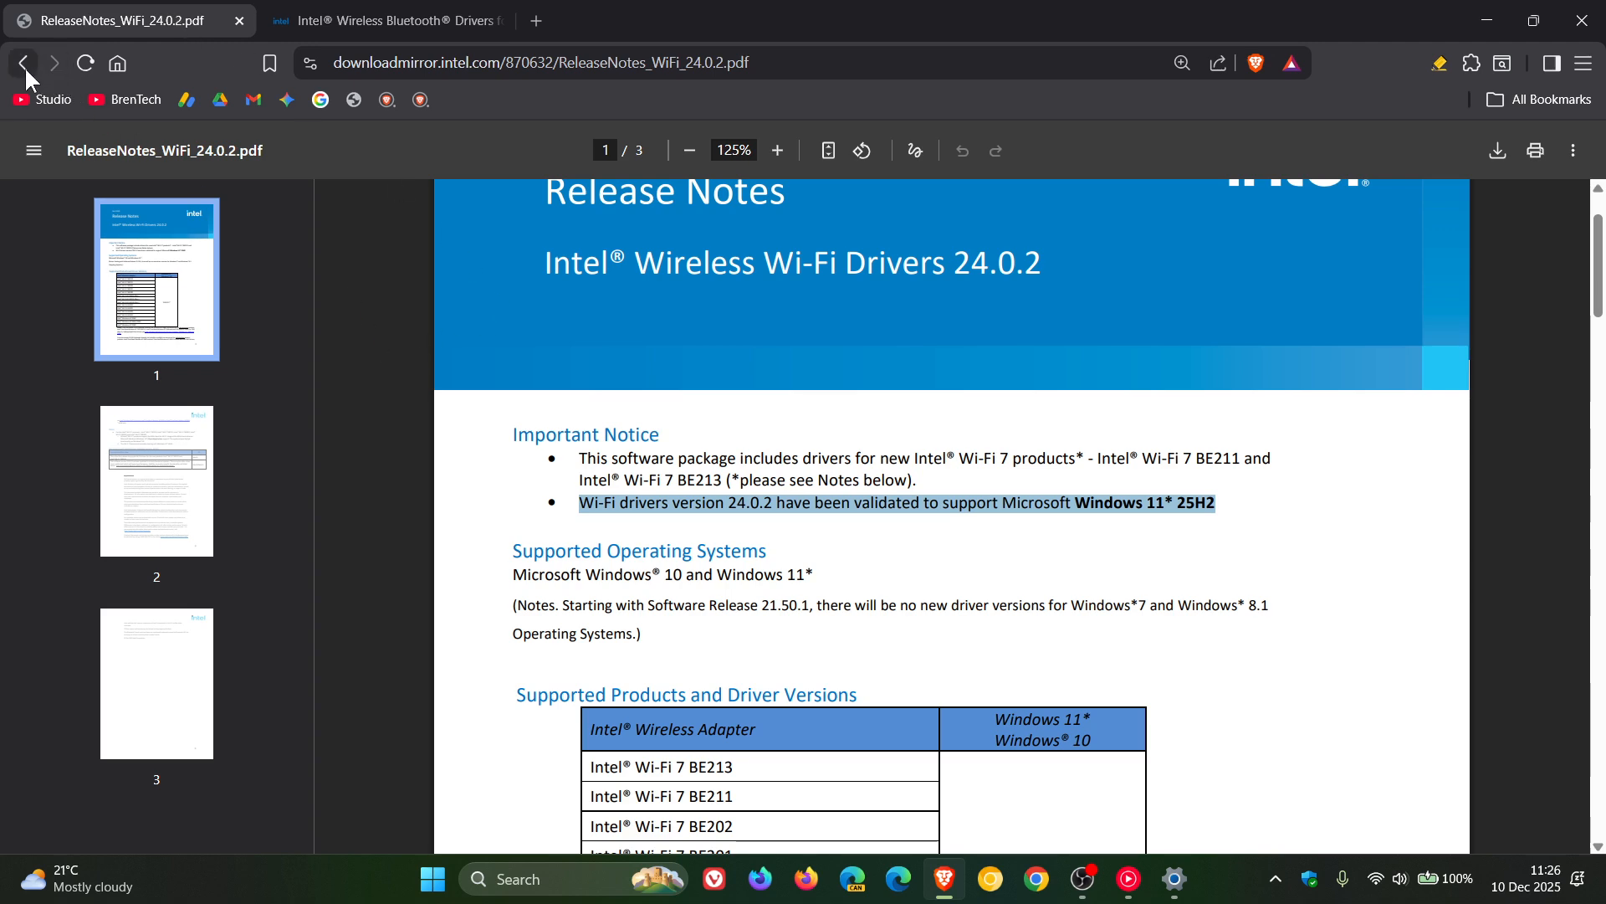
Step: Go back from the Wi-Fi 24.0.2 release notes to the previous page
left_click(21, 62)
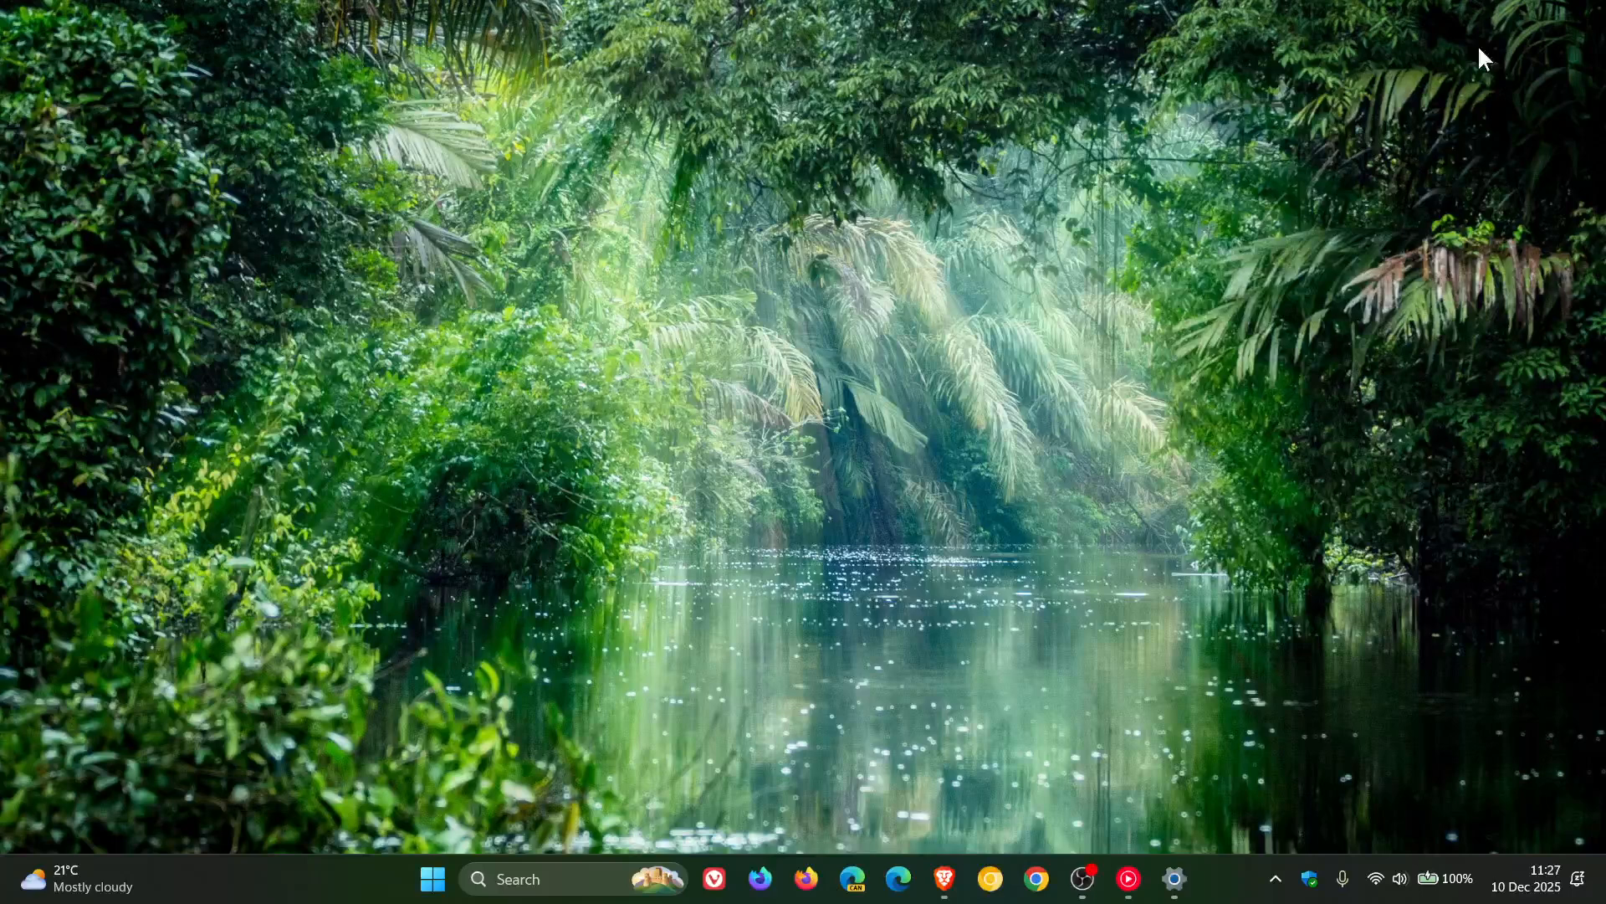
Step: Bring the Windows Update settings page back to the front from the taskbar
left_click(1173, 878)
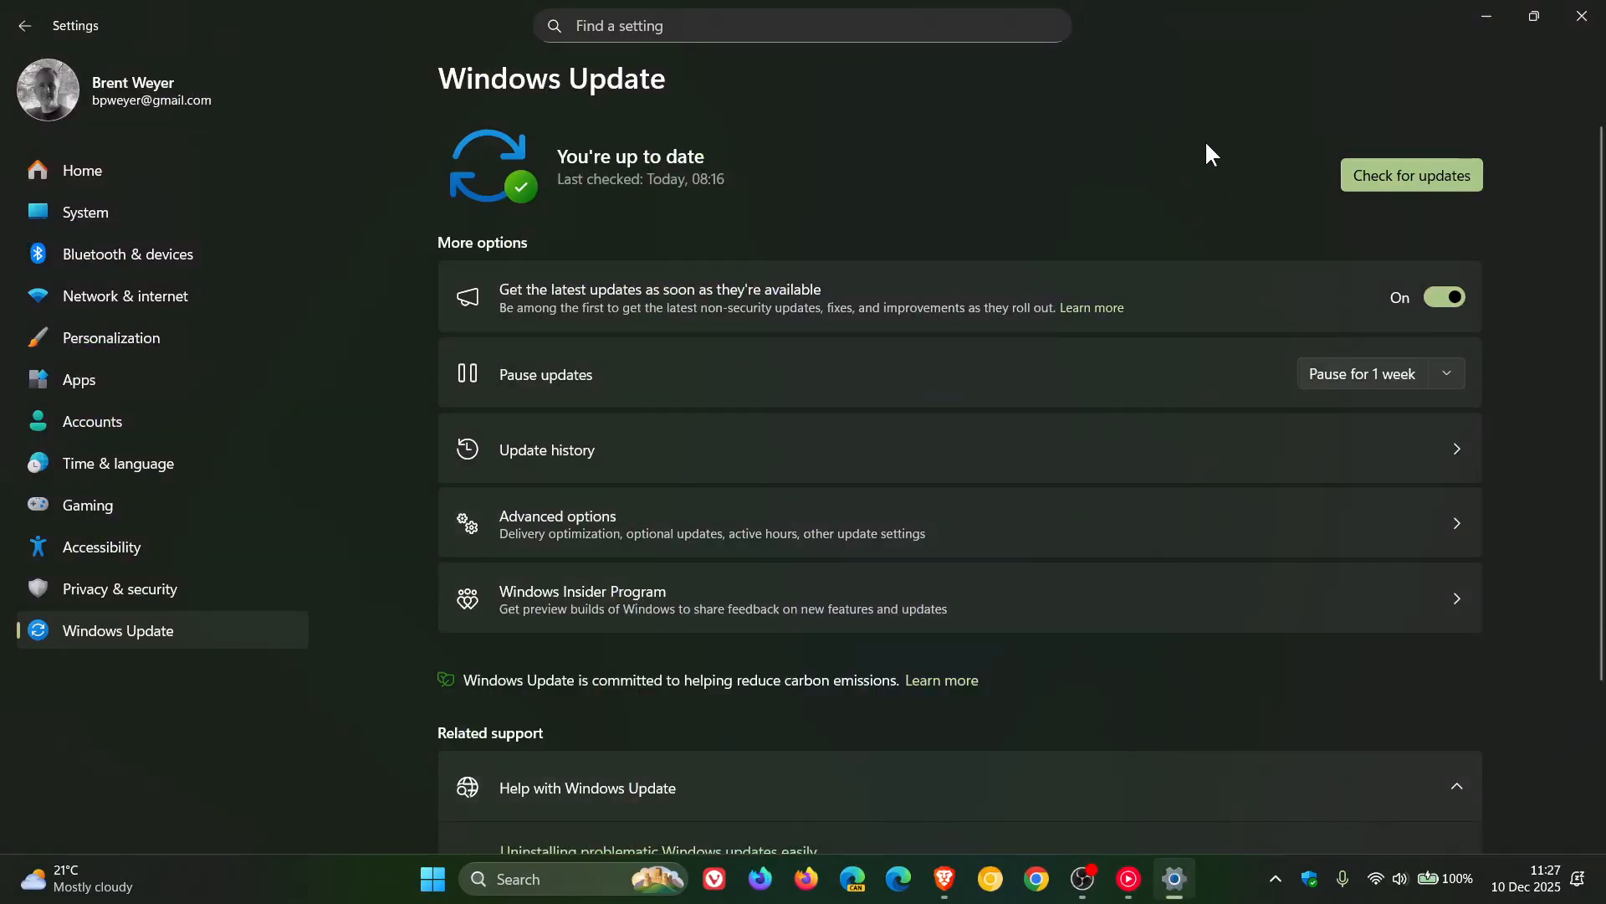
mouse_move(721, 132)
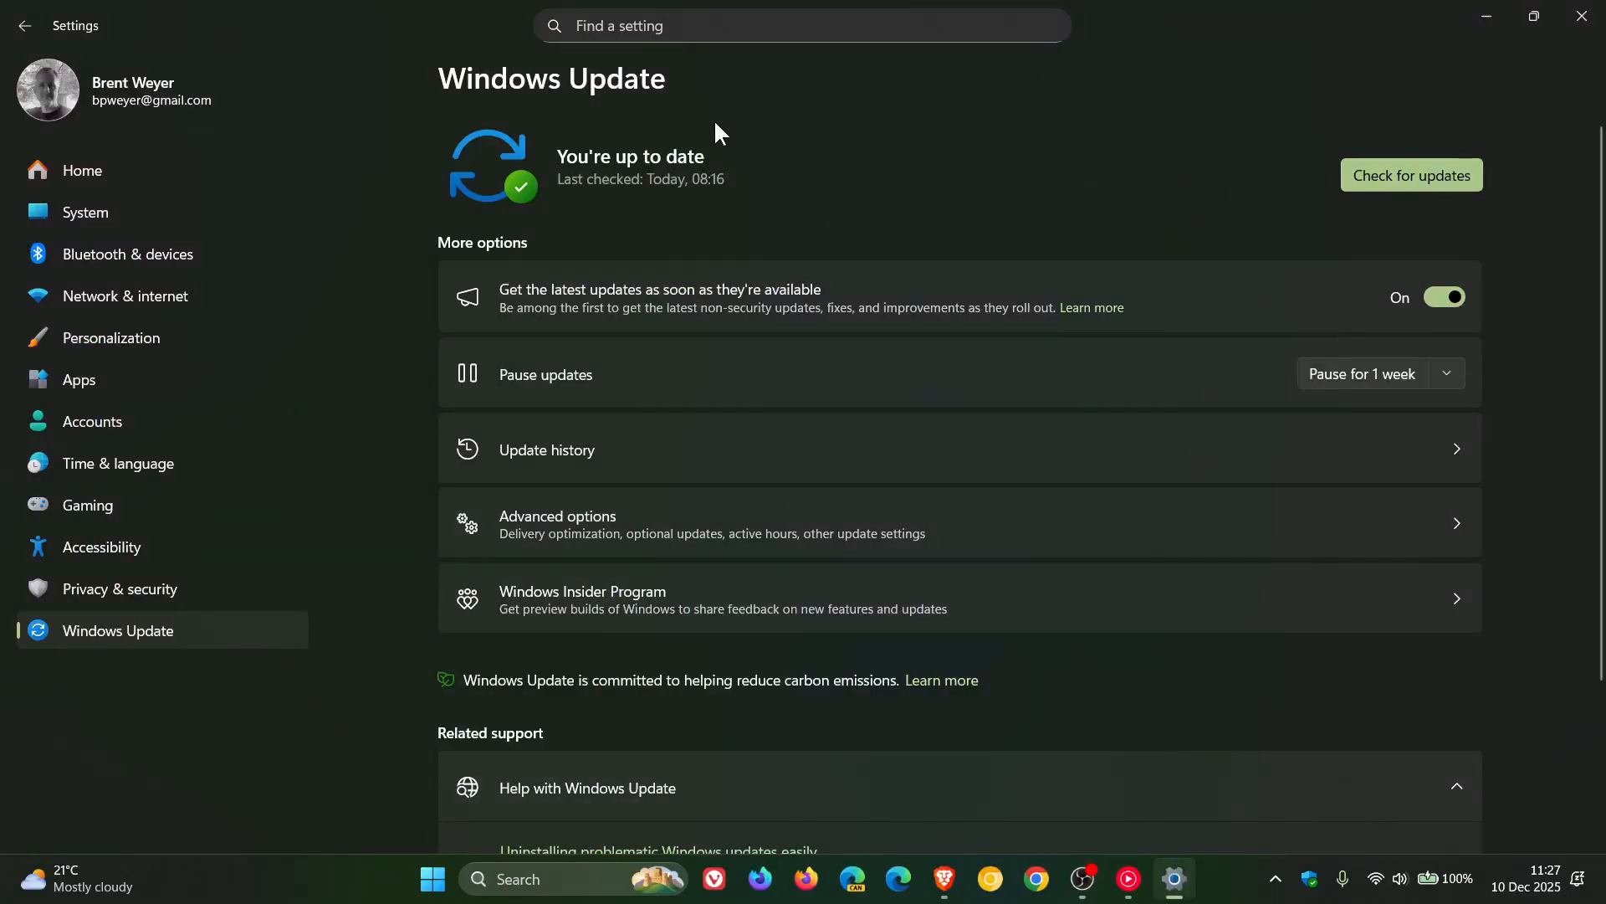
mouse_move(1076, 72)
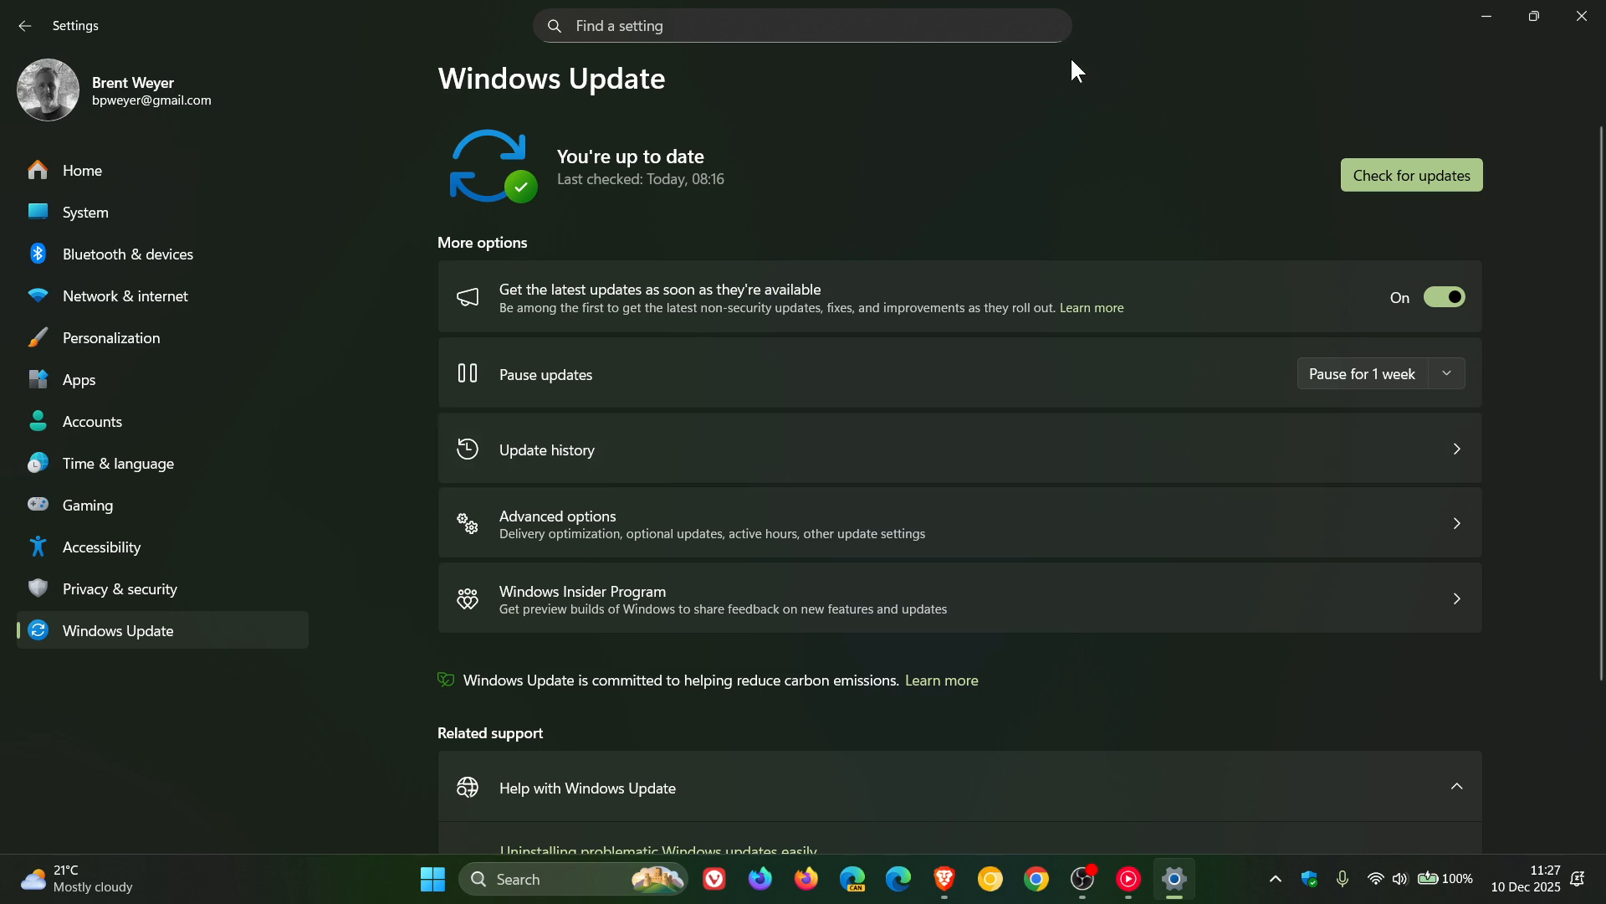
mouse_move(982, 197)
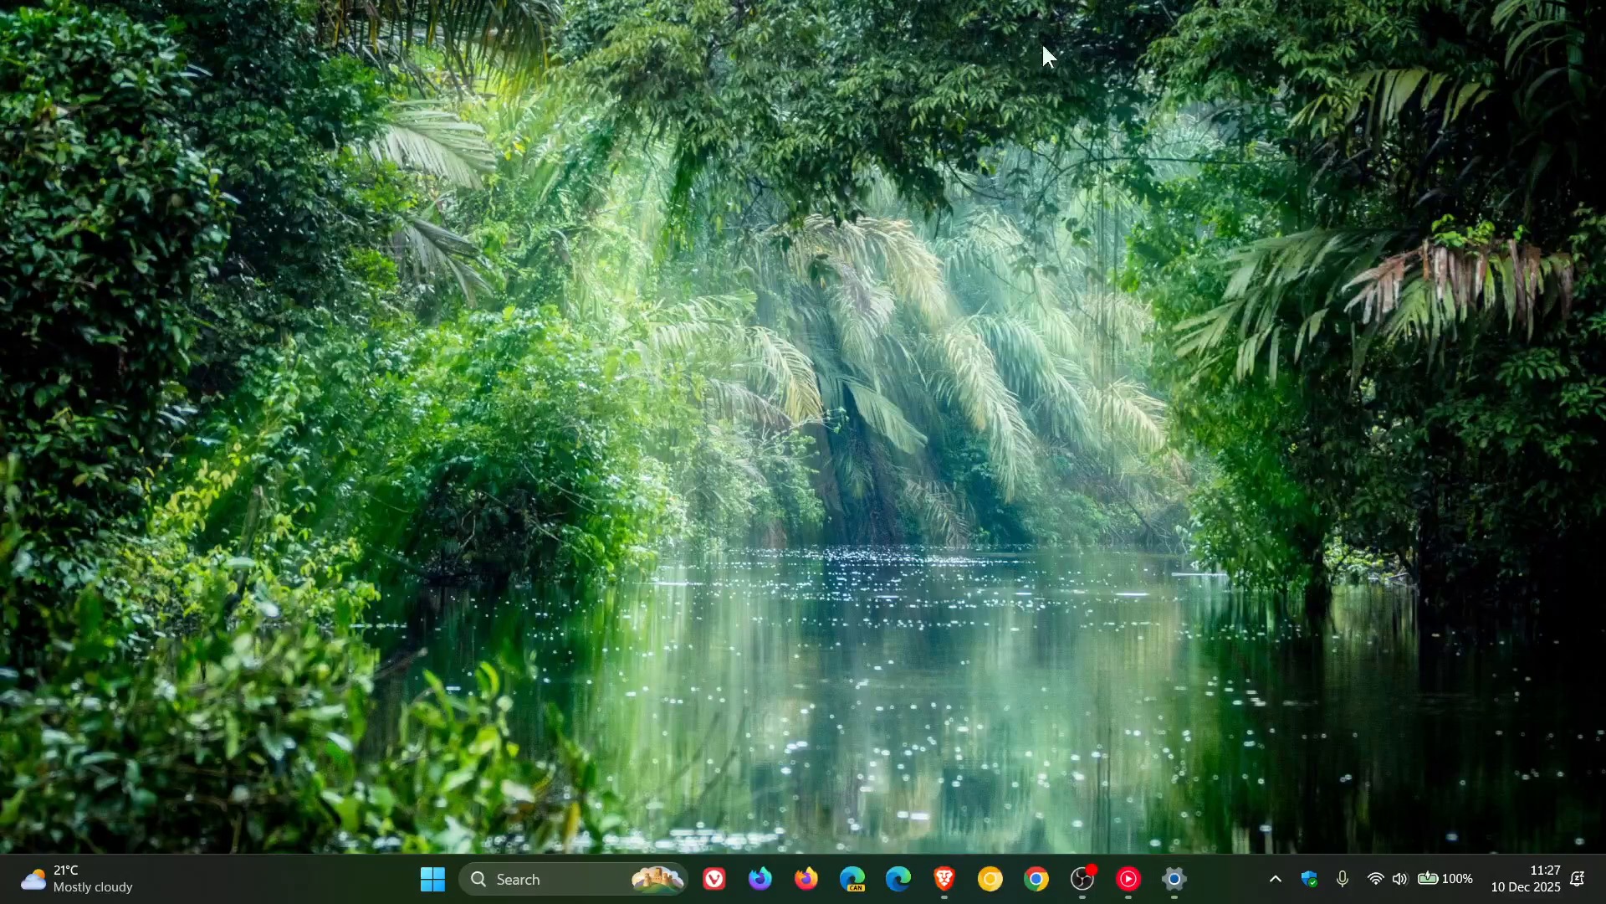
mouse_move(1003, 356)
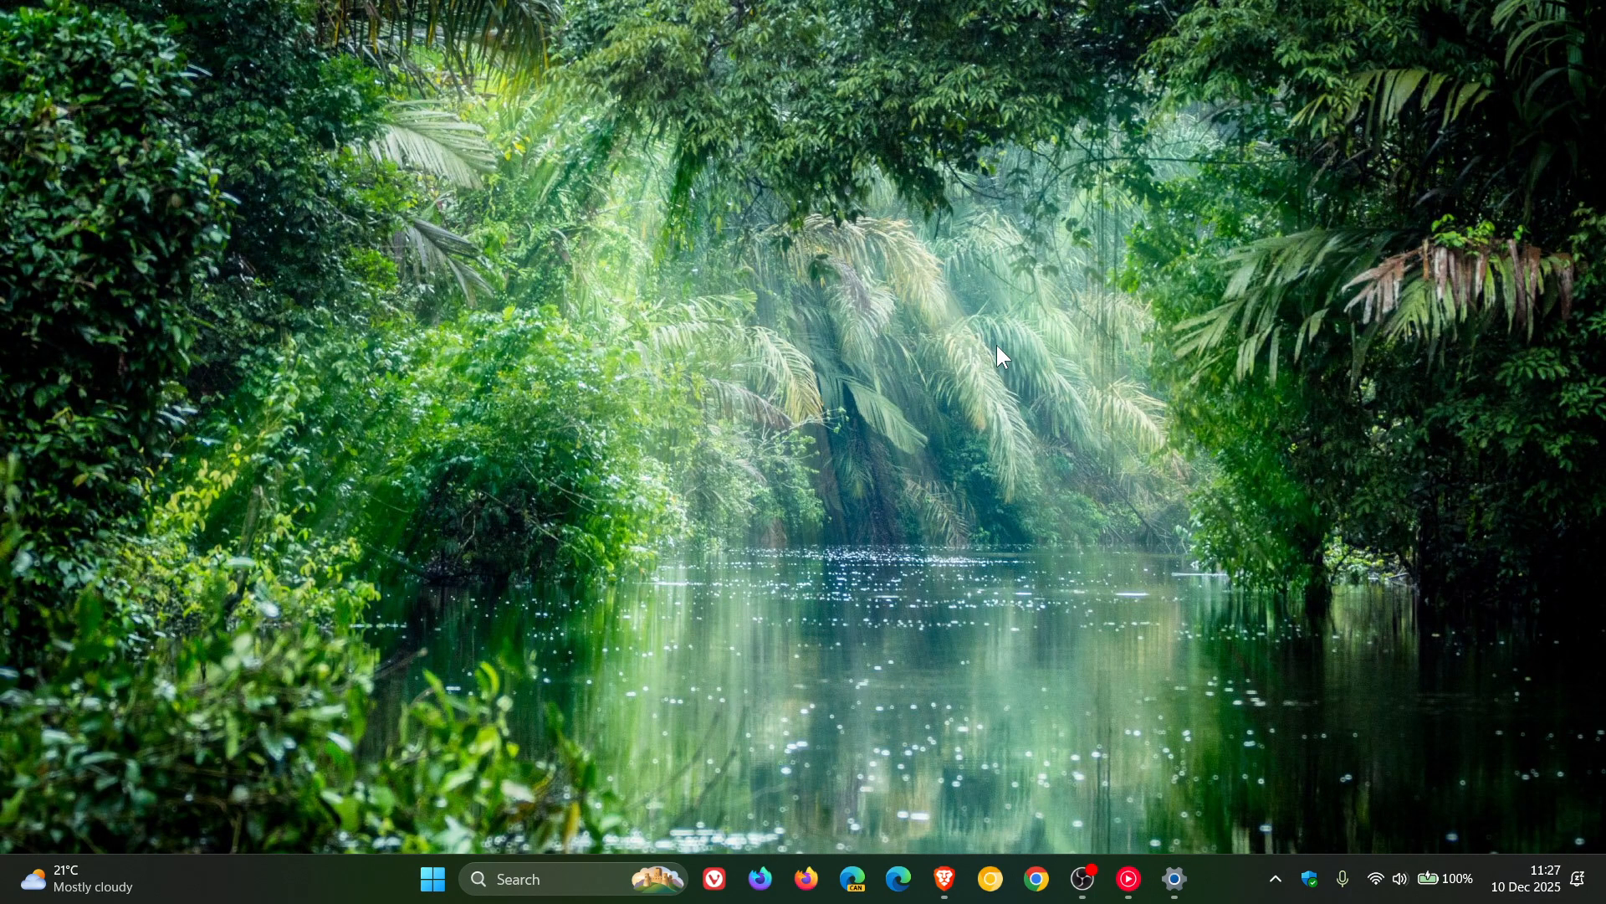
mouse_move(883, 706)
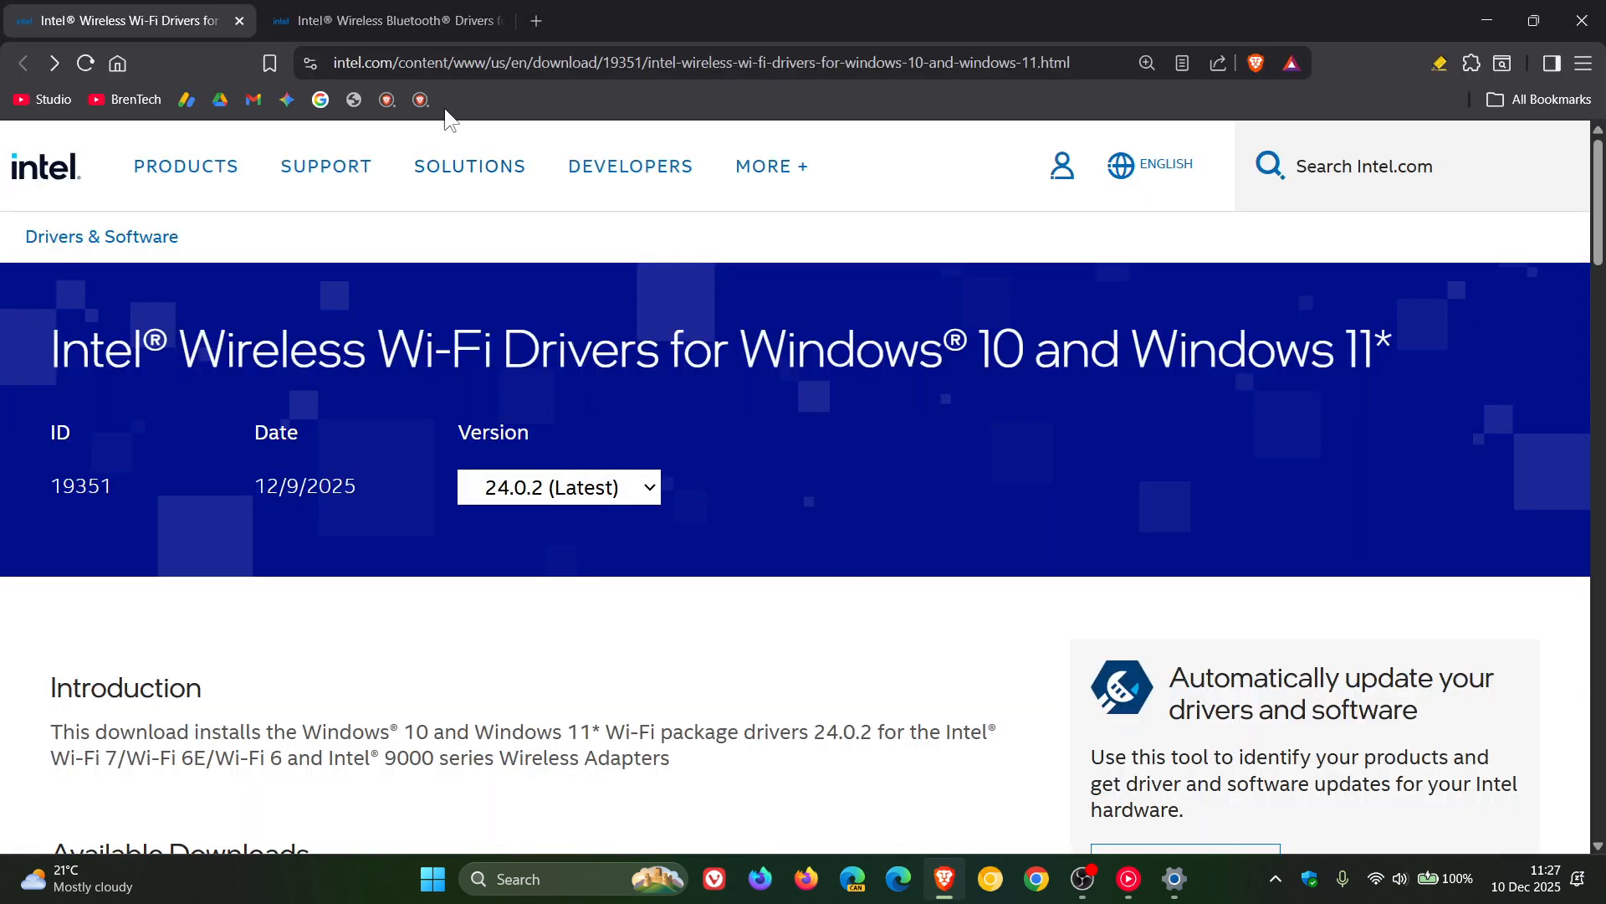
Step: Show the Bluetooth 24.0.1 driver page, then hide Brave to reveal the desktop
left_click(380, 20)
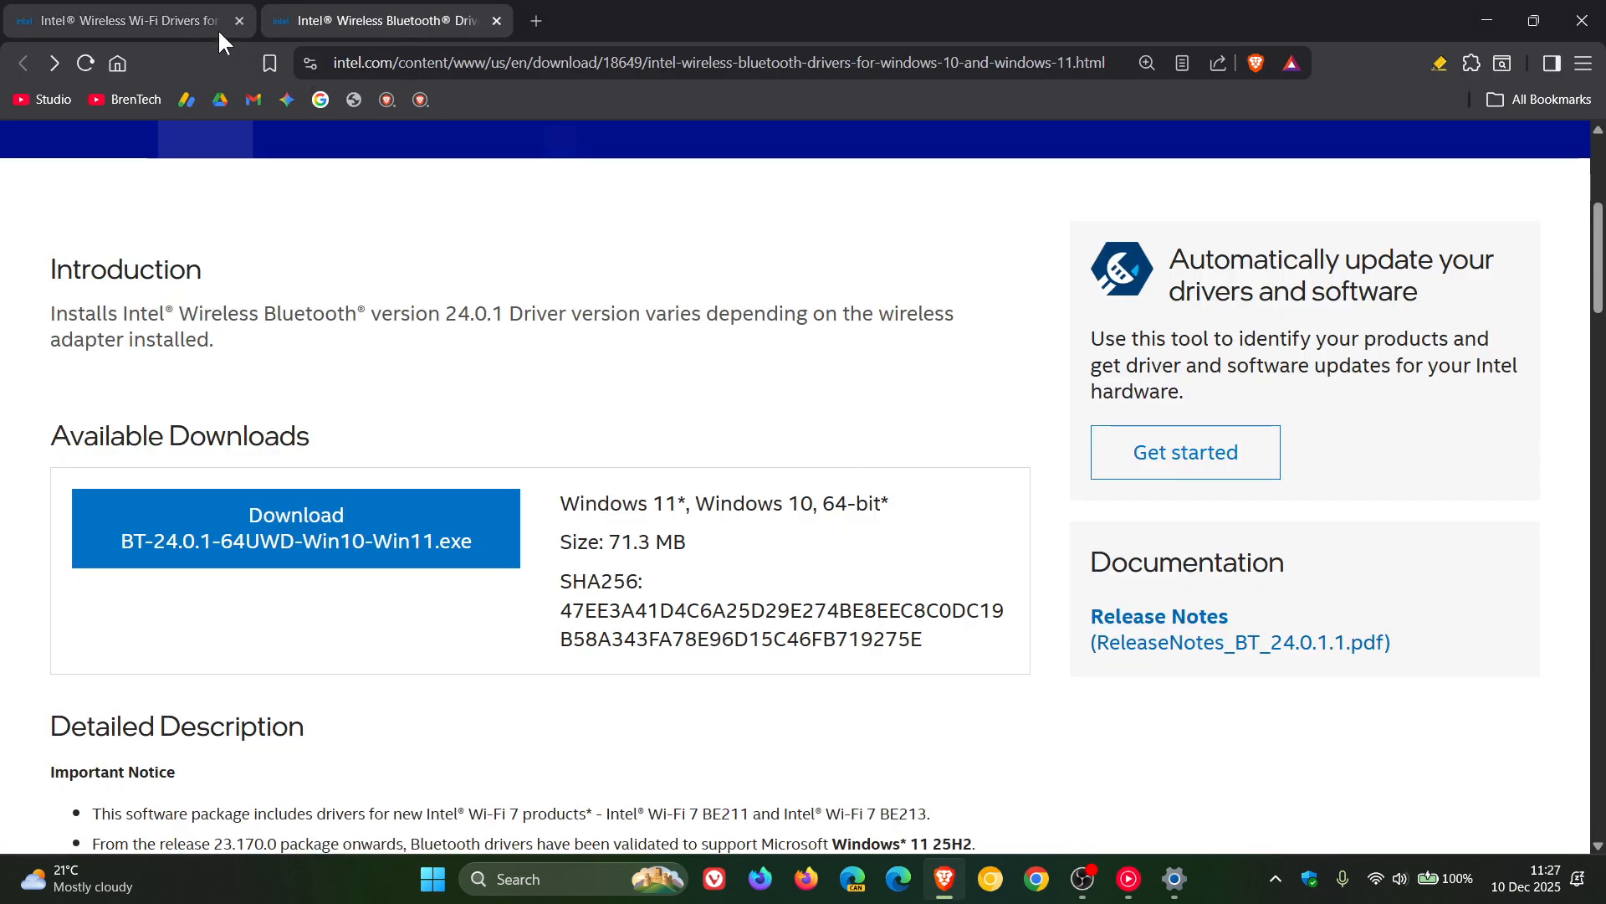
left_click(117, 20)
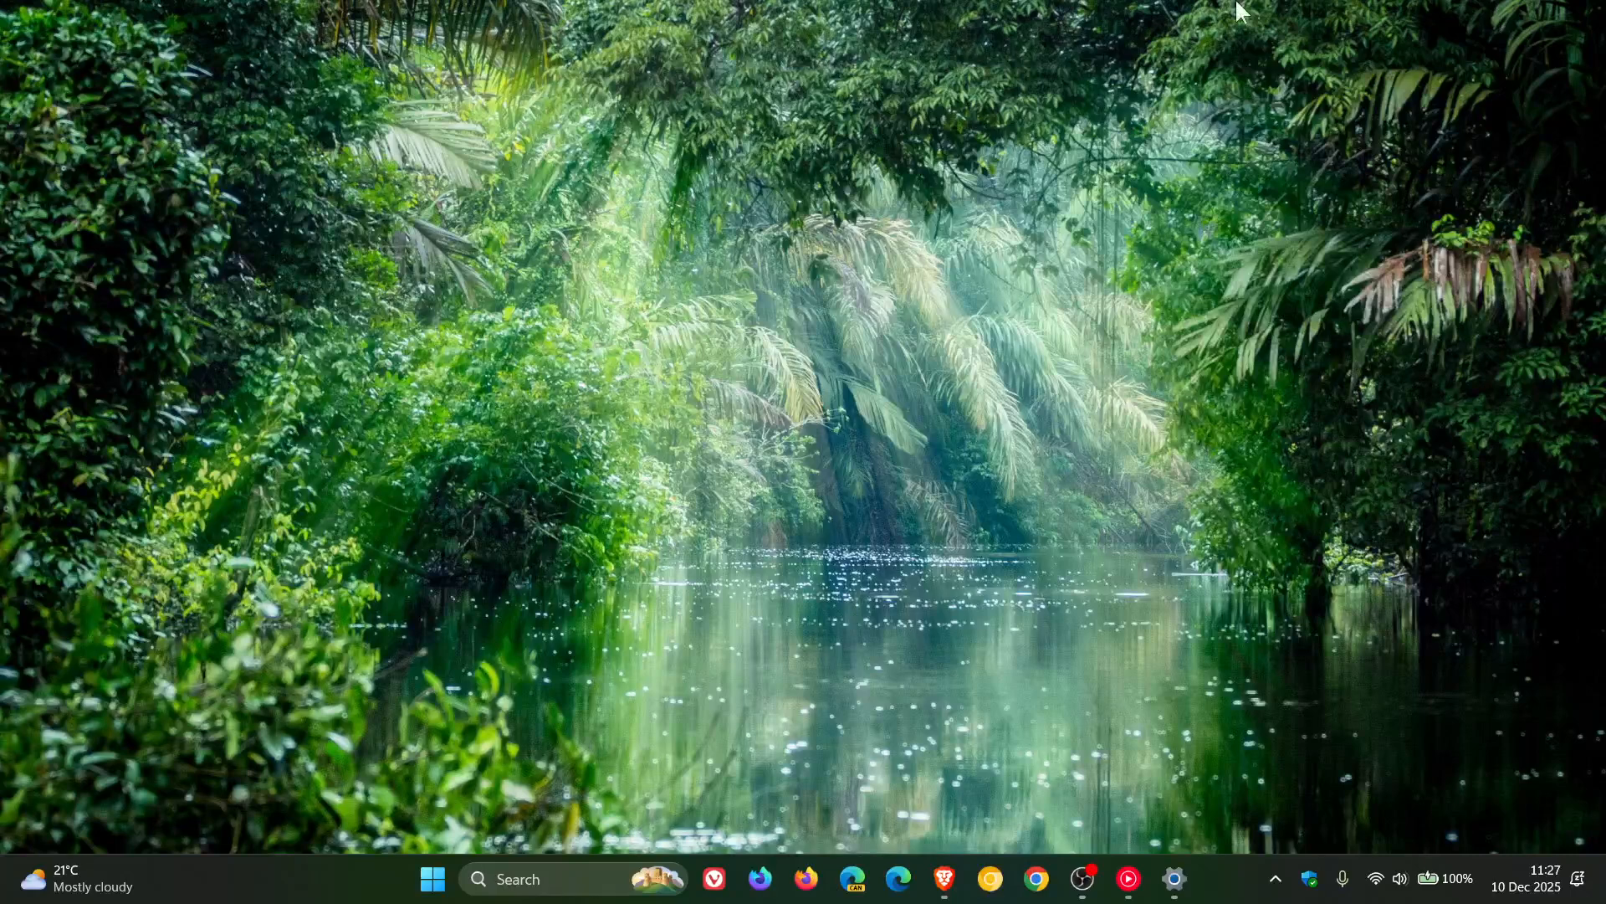
mouse_move(980, 458)
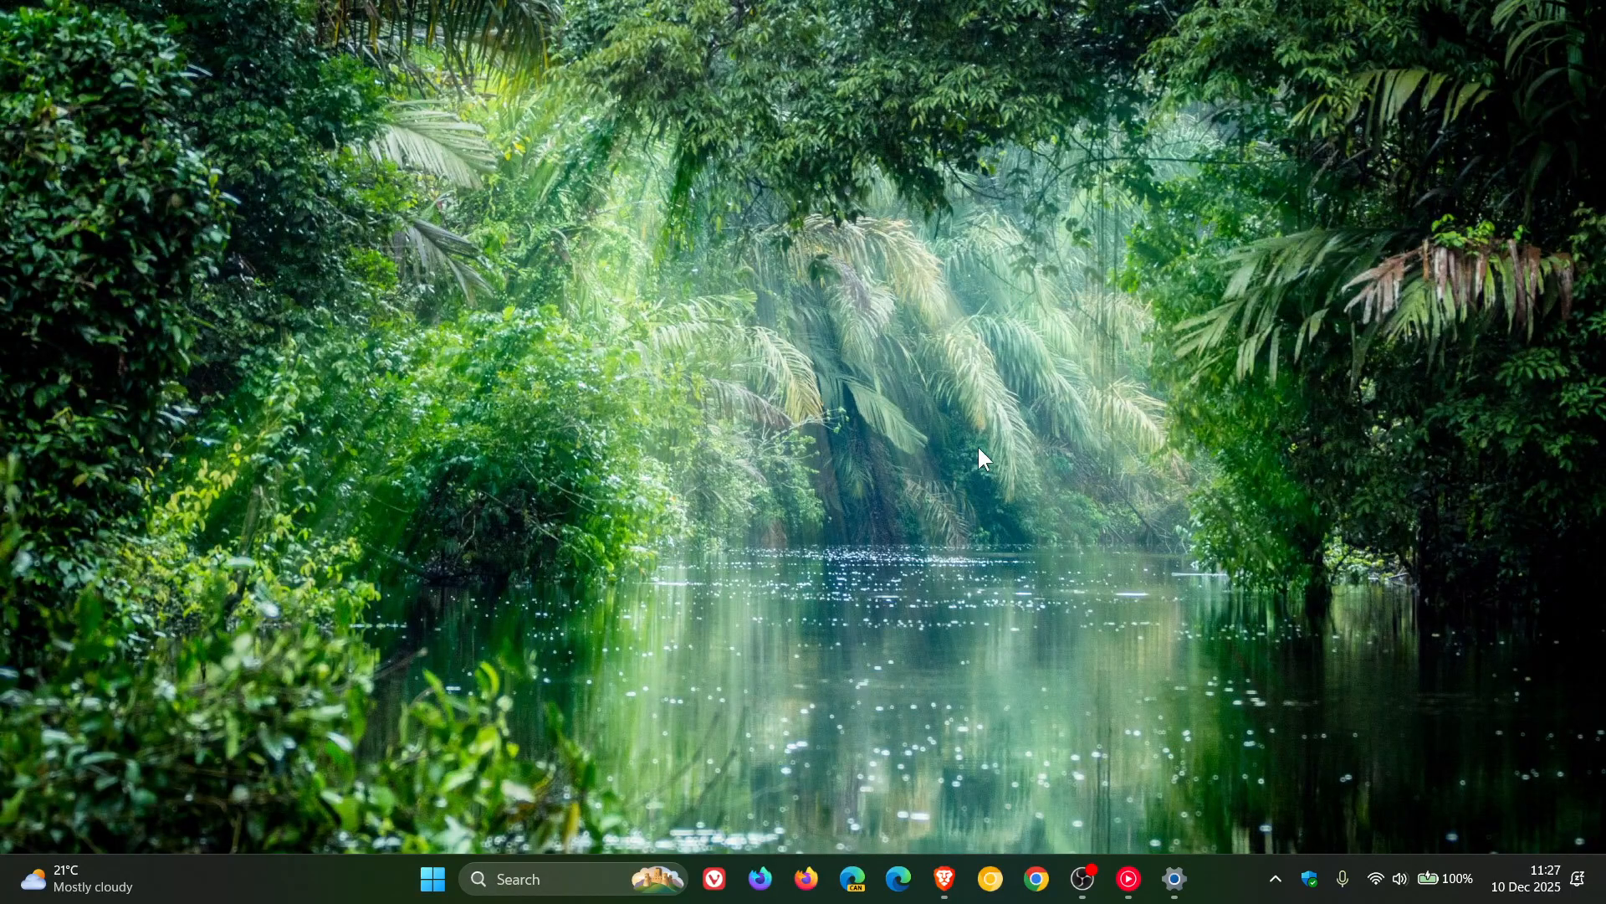